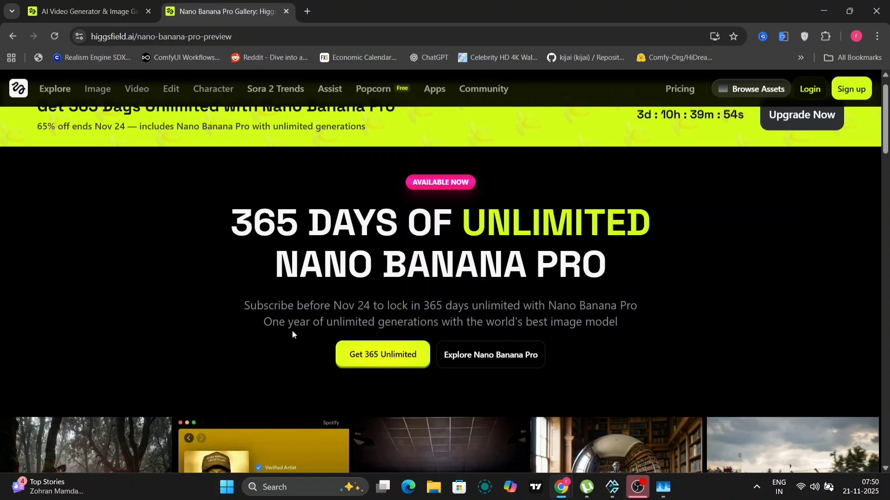
{"action": "mouse_move", "coordinate": [473, 318]}
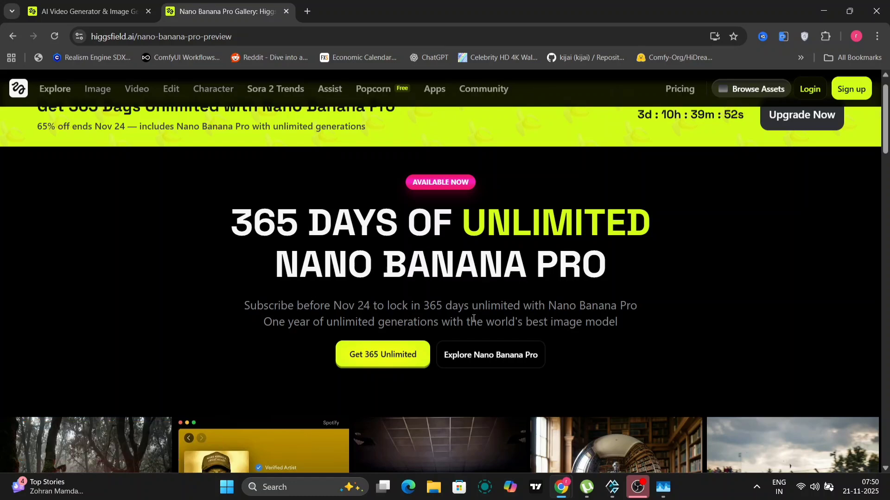
{"action": "mouse_move", "coordinate": [539, 322]}
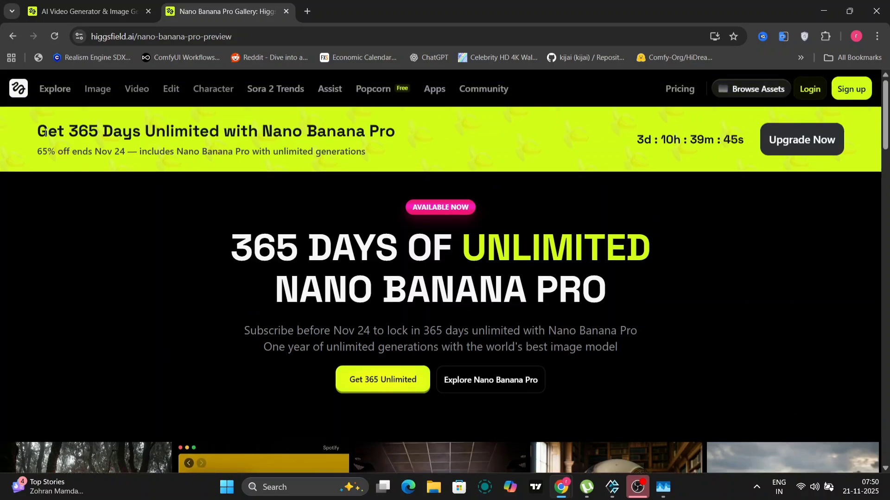
Step: Return from the Nano Banana Pro promotion page to Higgsfield's main explore page
{"action": "left_click_drag", "start_coordinate": [45, 131], "coordinate": [398, 131]}
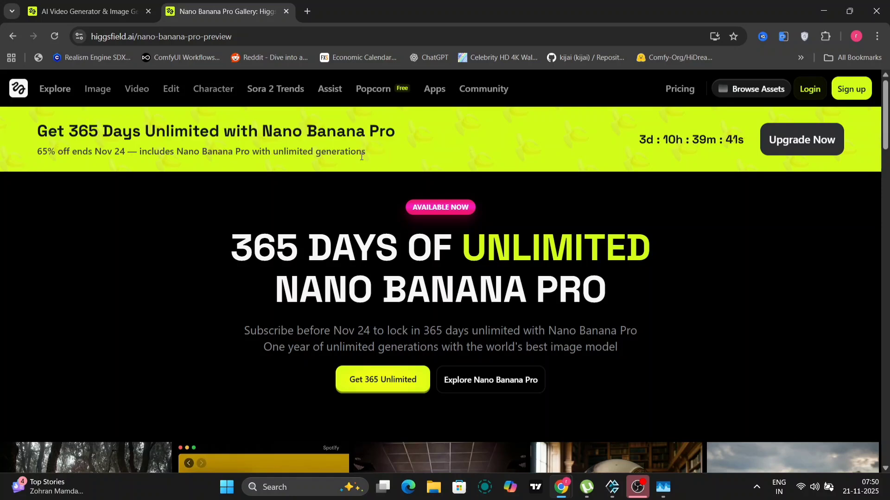
{"action": "mouse_move", "coordinate": [854, 101]}
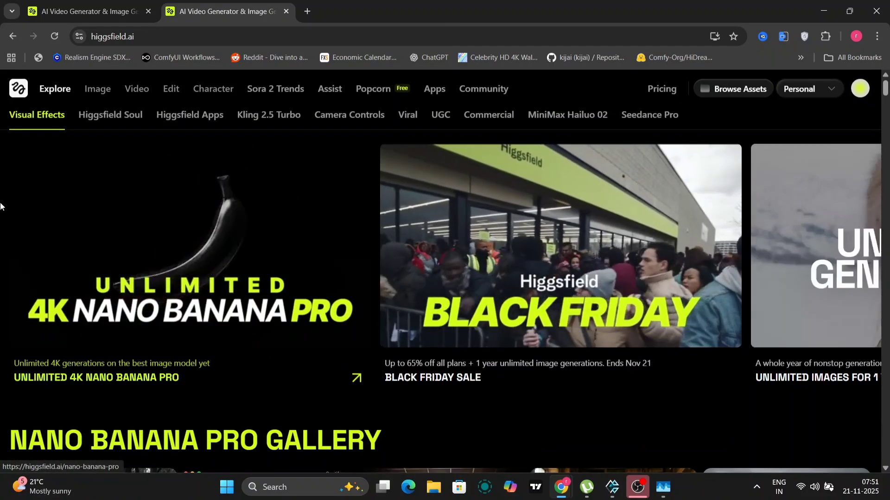
Step: Choose Nano Banana Pro from the Image menu's model list
{"action": "left_click", "coordinate": [170, 89]}
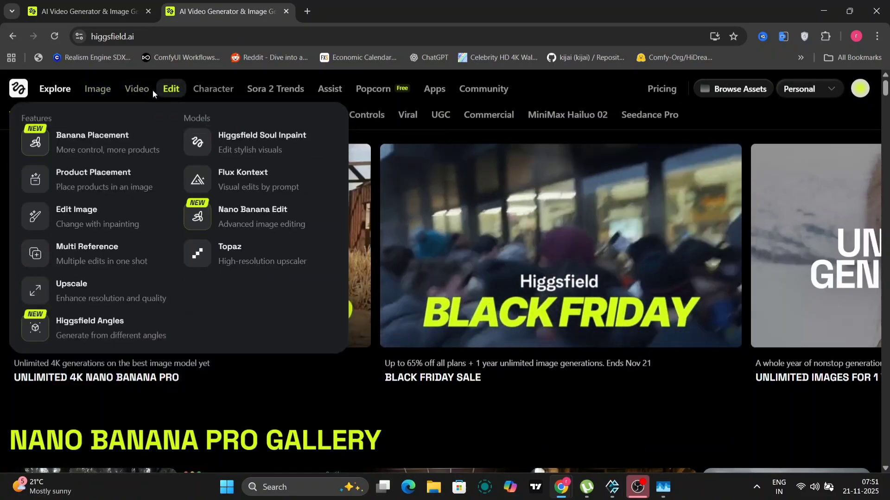
{"action": "left_click", "coordinate": [137, 89]}
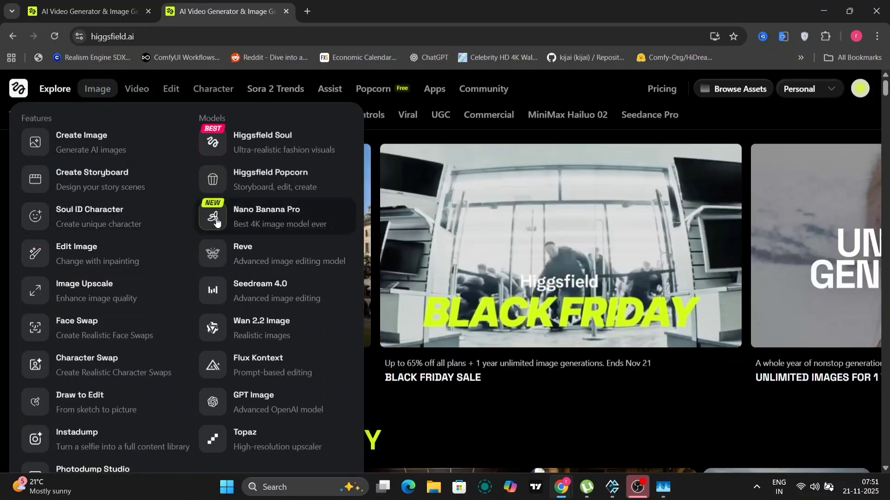
{"action": "mouse_move", "coordinate": [258, 218]}
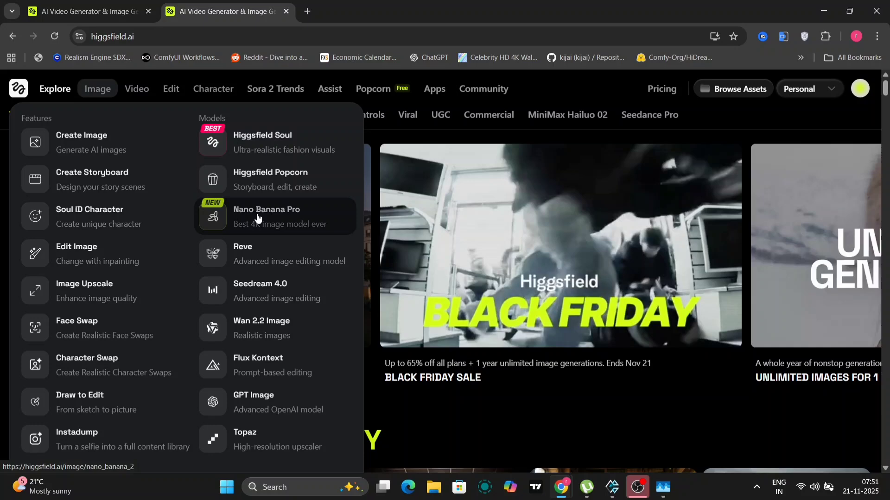
{"action": "left_click", "coordinate": [258, 217]}
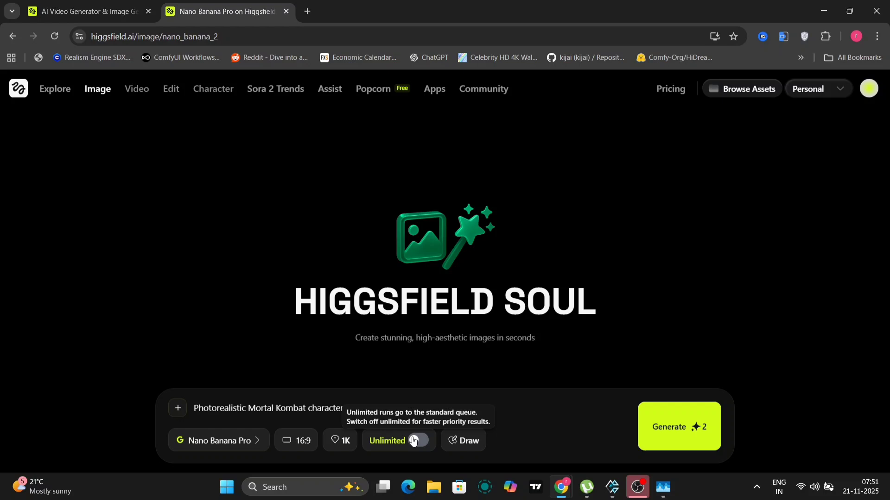
Step: Enable Unlimited generation and 2K resolution, keeping the 16:9 aspect ratio and Nano Banana Pro model
{"action": "left_click", "coordinate": [418, 442]}
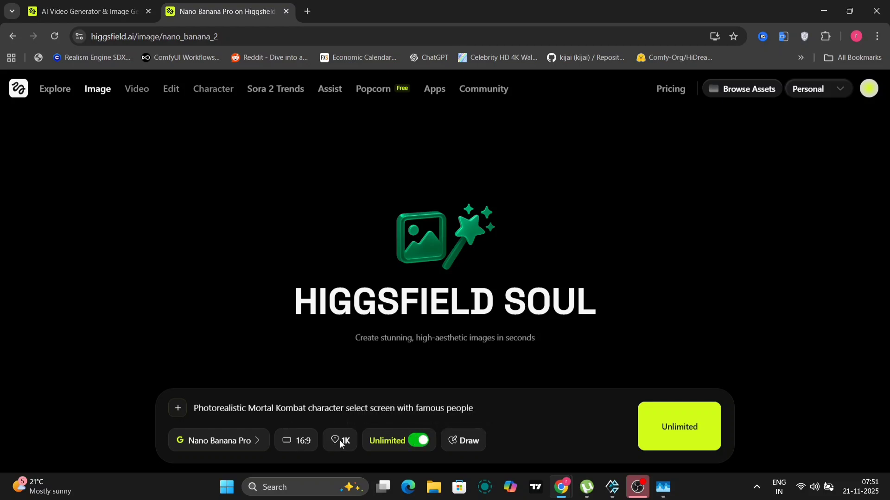
{"action": "left_click", "coordinate": [340, 441]}
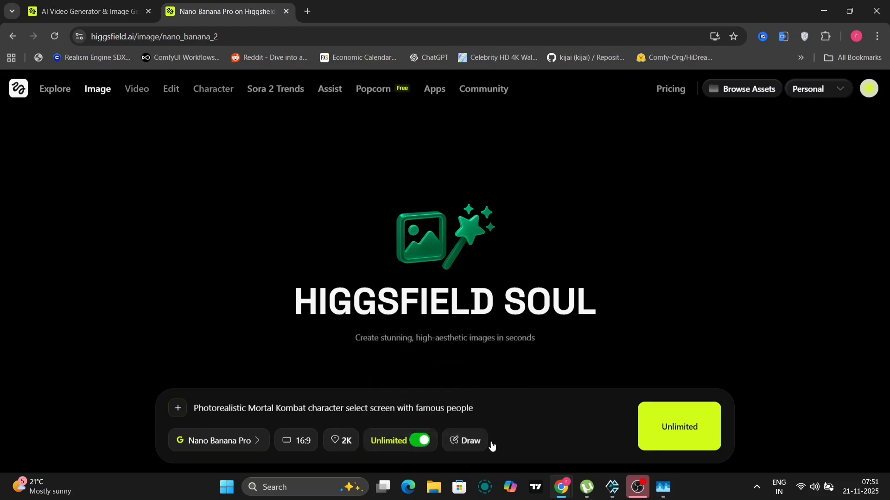
{"action": "mouse_move", "coordinate": [297, 451]}
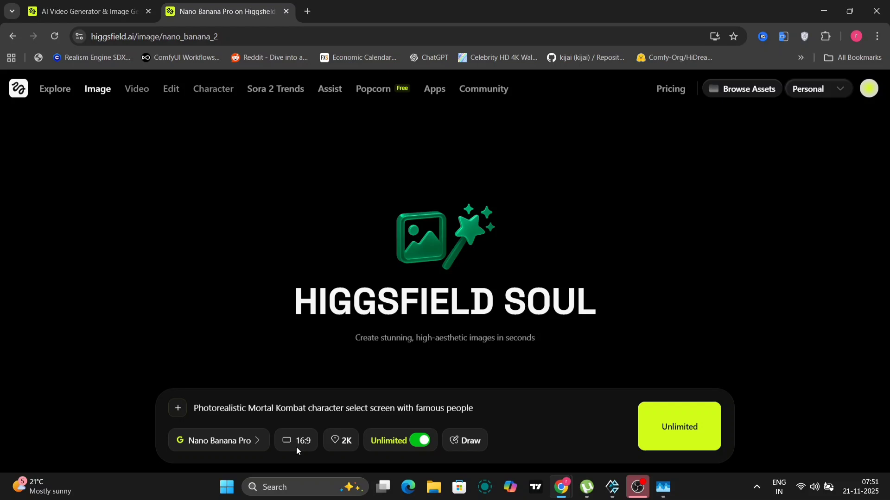
{"action": "left_click", "coordinate": [297, 440]}
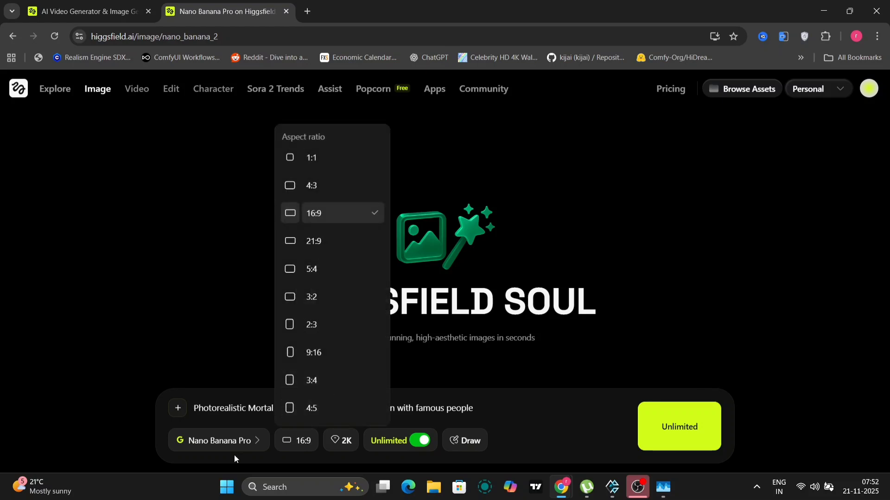
{"action": "left_click", "coordinate": [297, 441]}
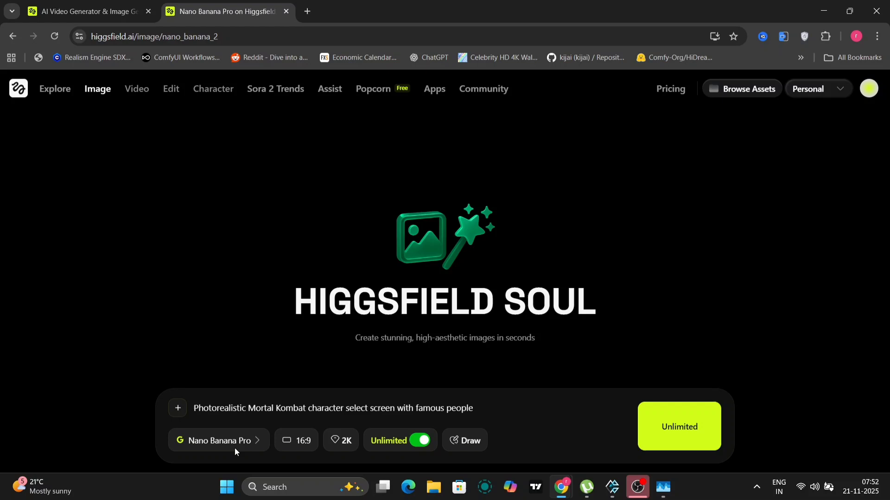
{"action": "left_click", "coordinate": [219, 441]}
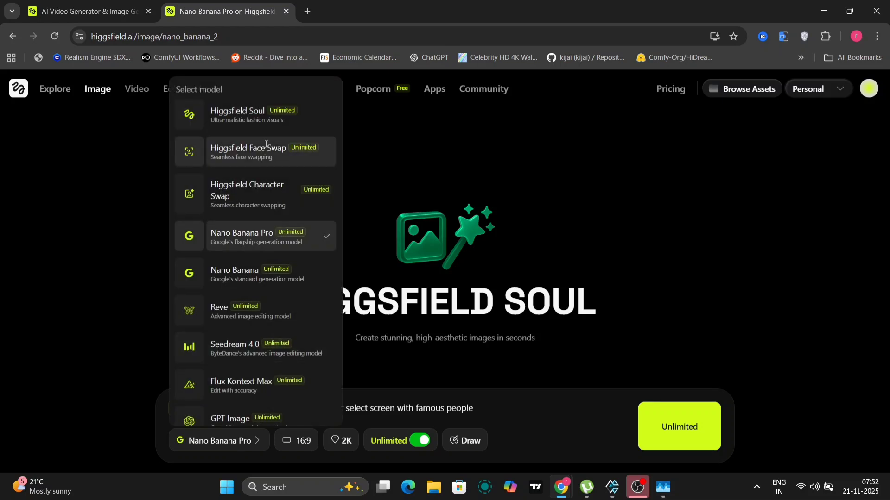
{"action": "mouse_move", "coordinate": [277, 357]}
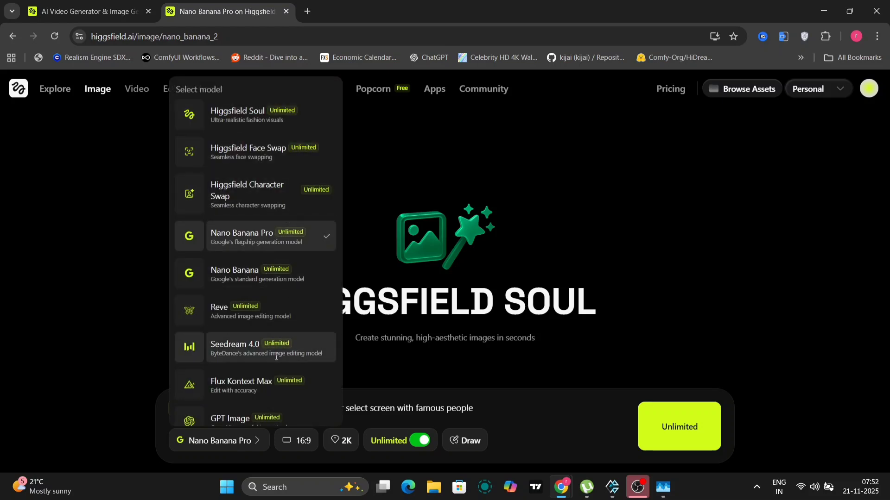
{"action": "scroll", "scroll_direction": "down", "scroll_amount": 3}
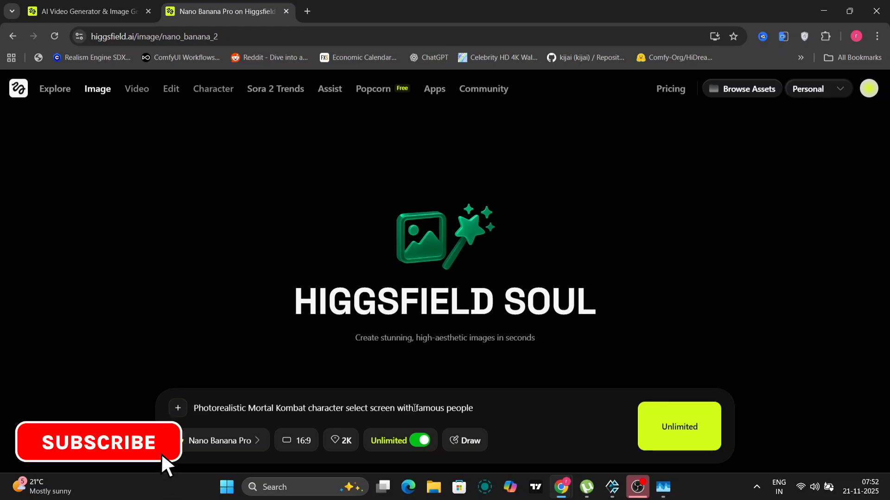
{"action": "left_click", "coordinate": [98, 442]}
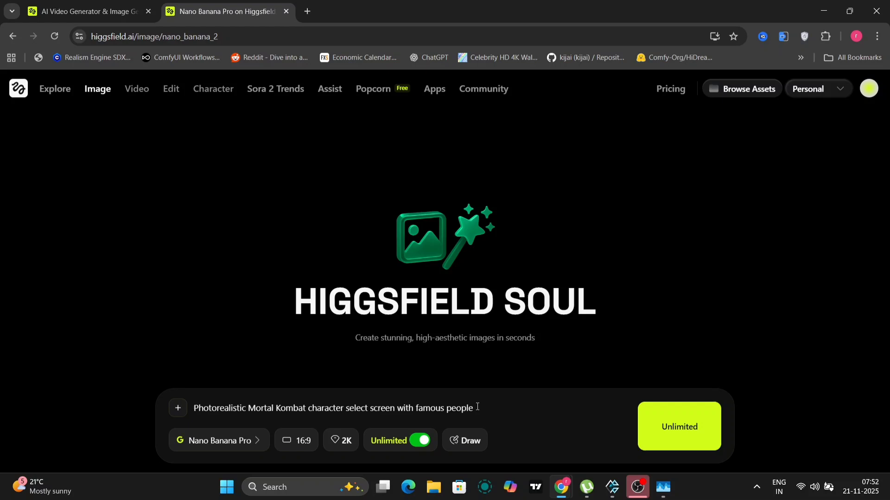
{"action": "mouse_move", "coordinate": [649, 419]}
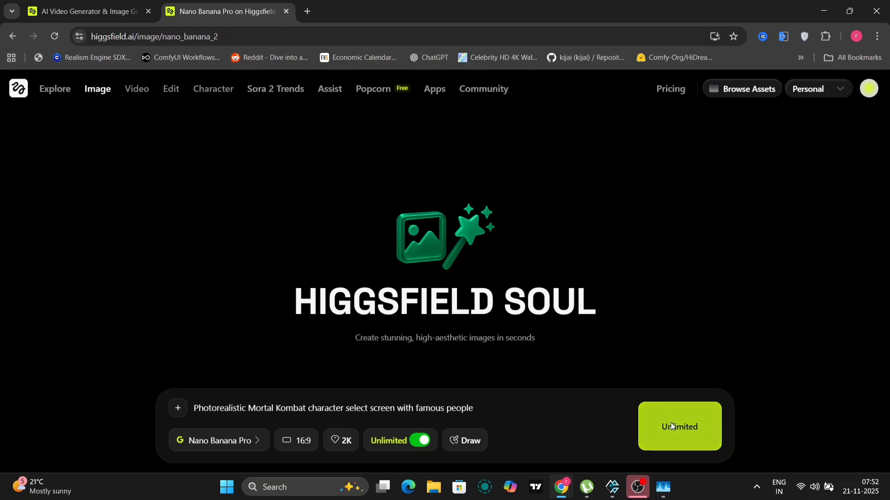
Step: Generate the Mortal Kombat select-screen image, view it full size, and download the PNG
{"action": "left_click", "coordinate": [678, 427]}
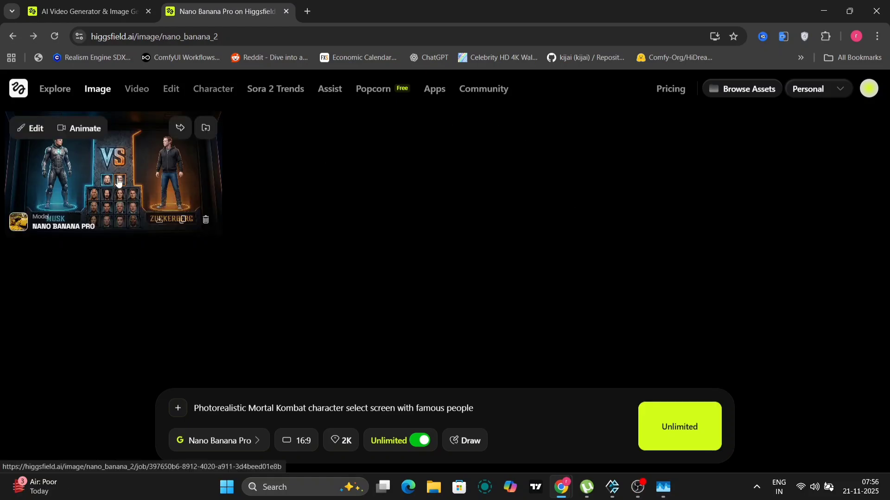
{"action": "left_click", "coordinate": [116, 180]}
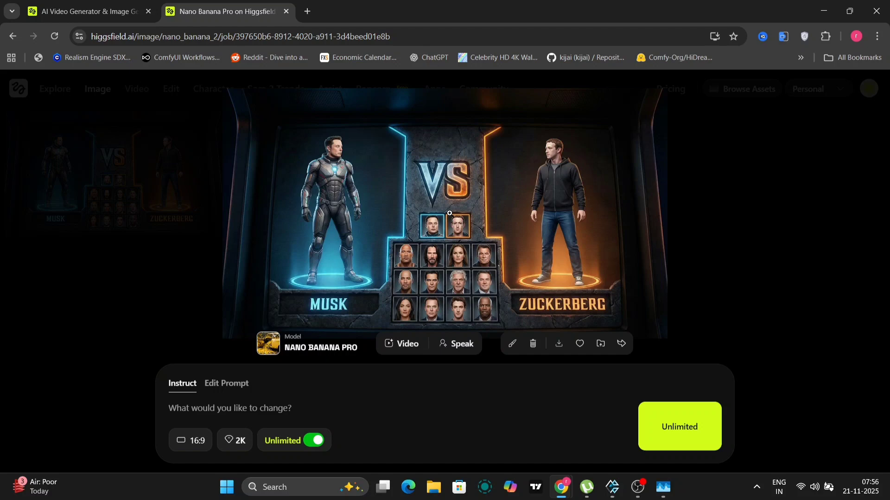
{"action": "left_click", "coordinate": [558, 343]}
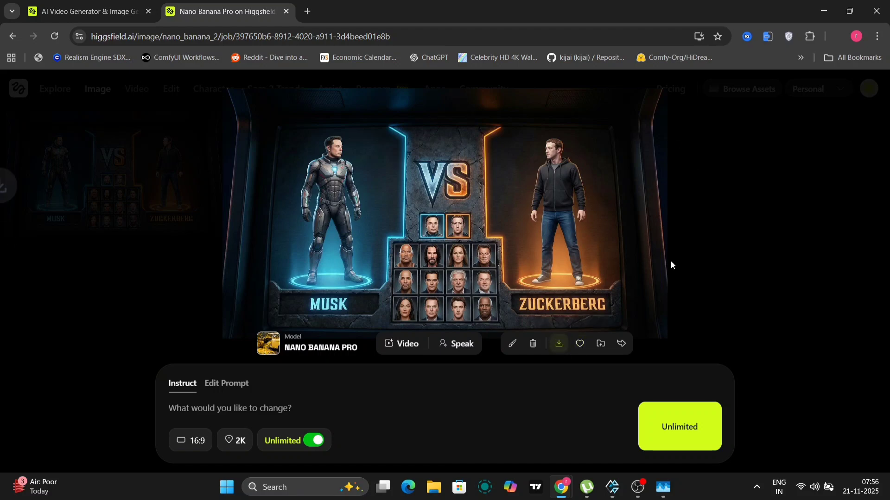
{"action": "left_click", "coordinate": [558, 343]}
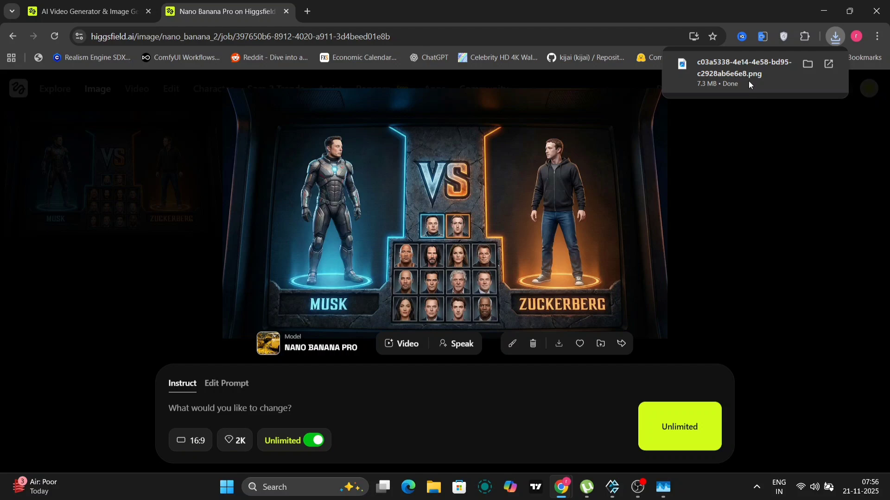
{"action": "left_click", "coordinate": [743, 69]}
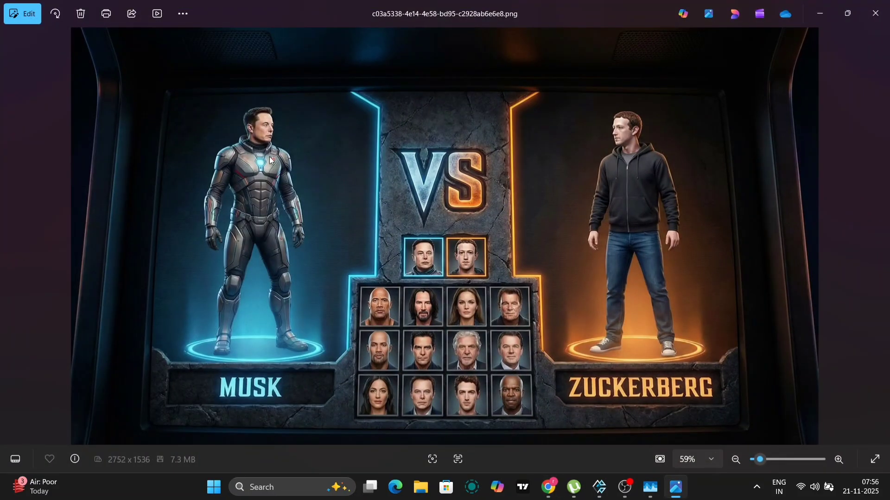
{"action": "mouse_move", "coordinate": [412, 284]}
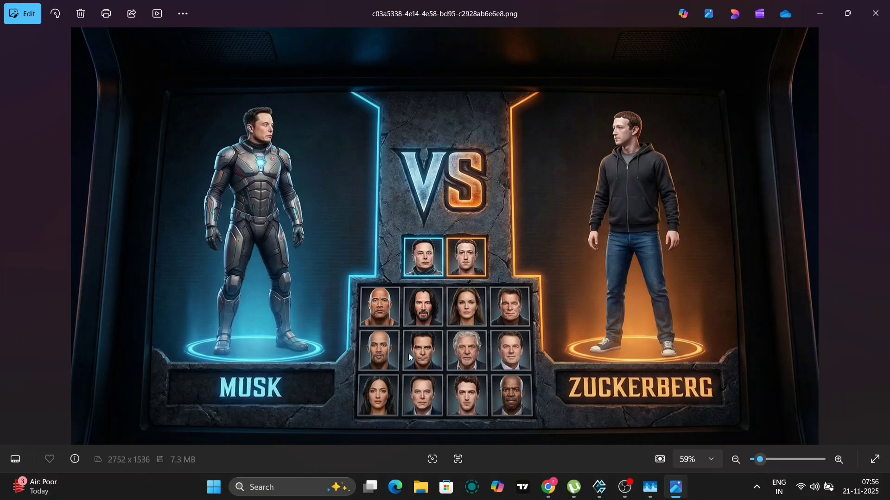
{"action": "mouse_move", "coordinate": [536, 370]}
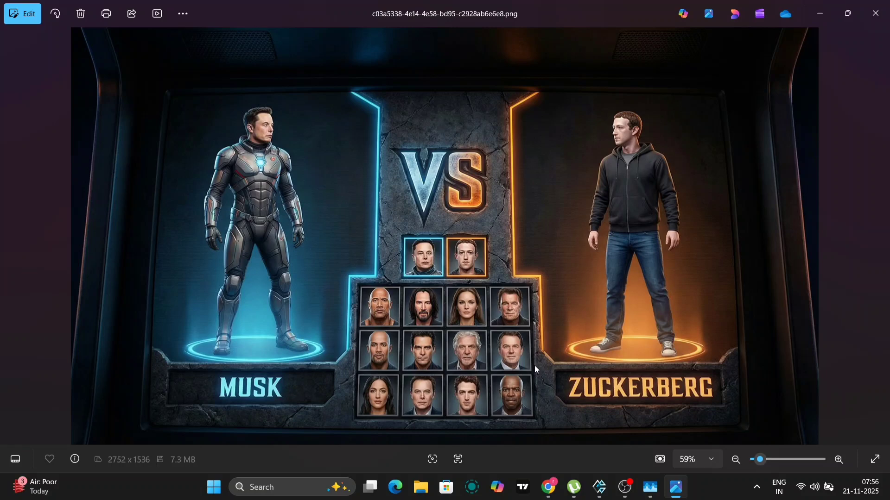
{"action": "mouse_move", "coordinate": [526, 382]}
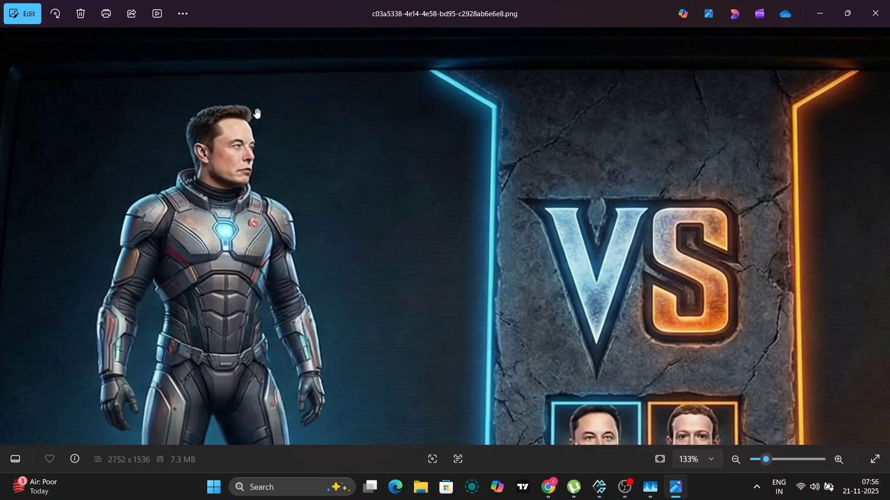
Step: Fit the 2752×1536 select-screen image back to the Photos window after zooming in
{"action": "left_click", "coordinate": [736, 460]}
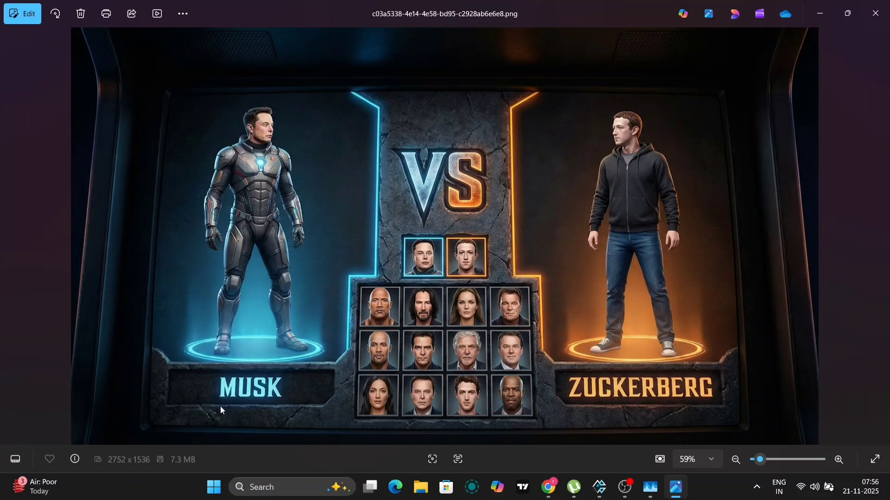
{"action": "mouse_move", "coordinate": [776, 143]}
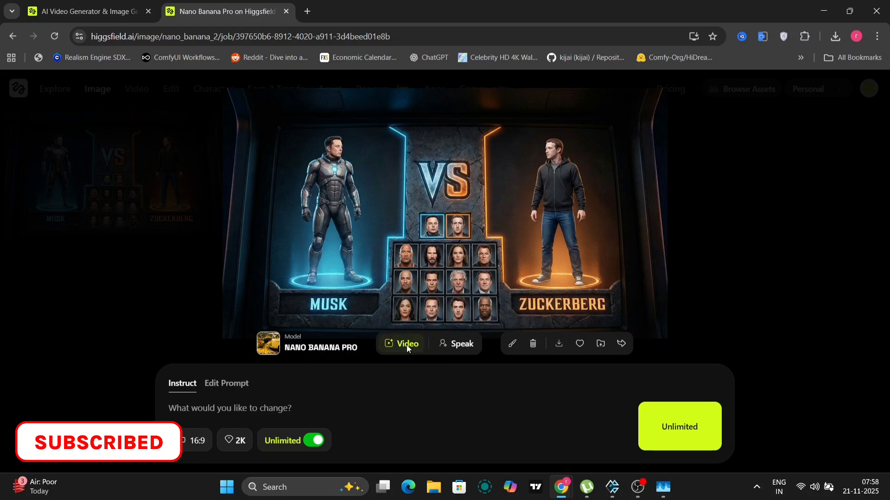
Step: Back out of the image-to-video option to the Nano Banana Pro page with the select-screen result
{"action": "left_click", "coordinate": [406, 343]}
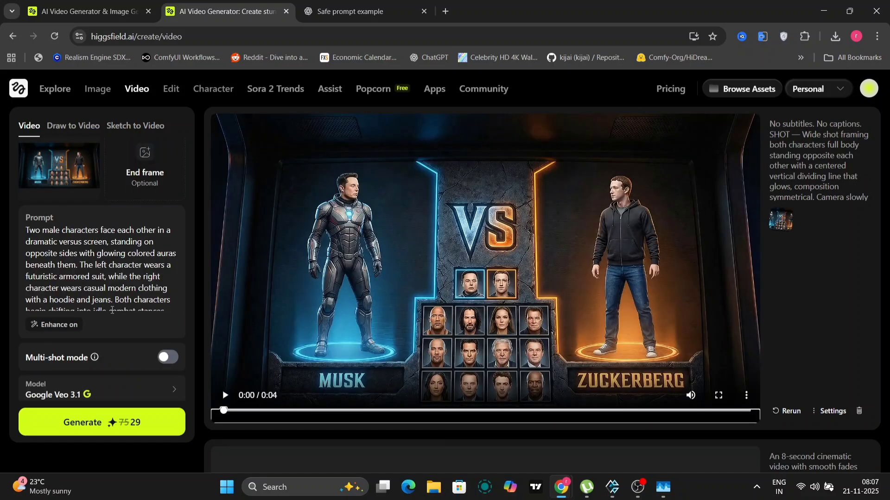
{"action": "left_click", "coordinate": [691, 396]}
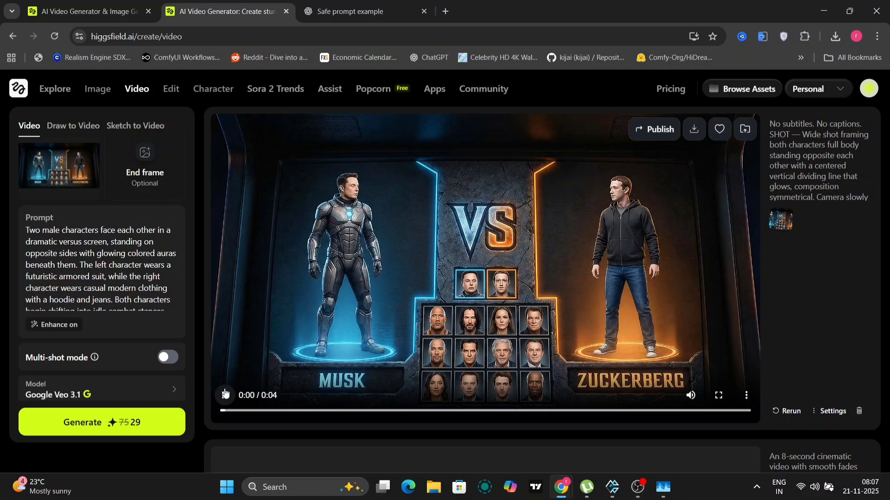
{"action": "left_click", "coordinate": [225, 395]}
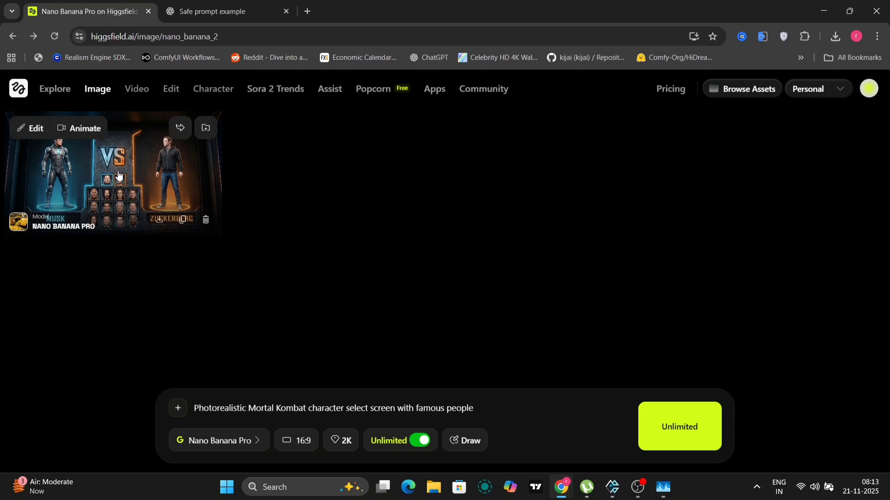
Step: Load the select-screen image into Draw to Edit with the Nano Banana Edit model and Unlimited on
{"action": "left_click", "coordinate": [30, 128]}
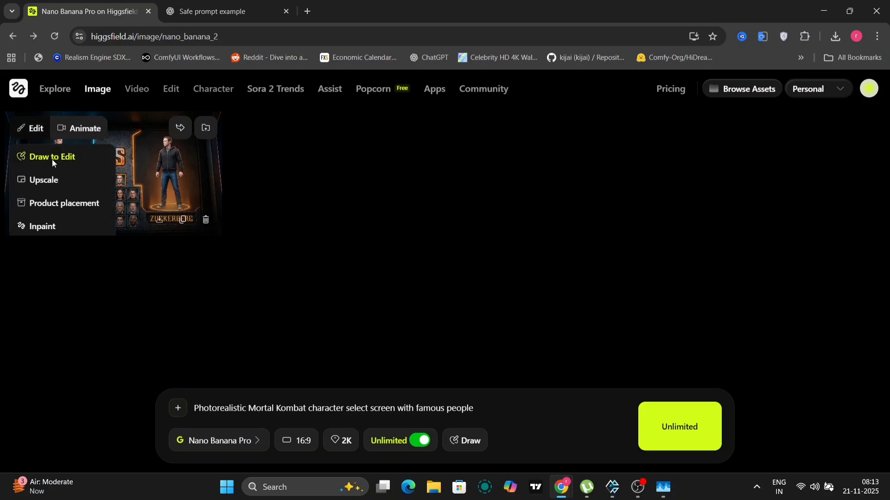
{"action": "left_click", "coordinate": [52, 156]}
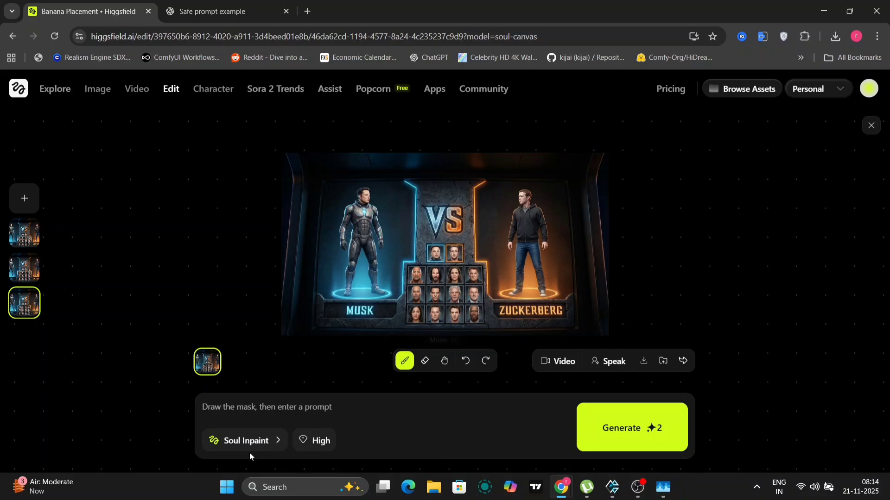
{"action": "left_click", "coordinate": [245, 441]}
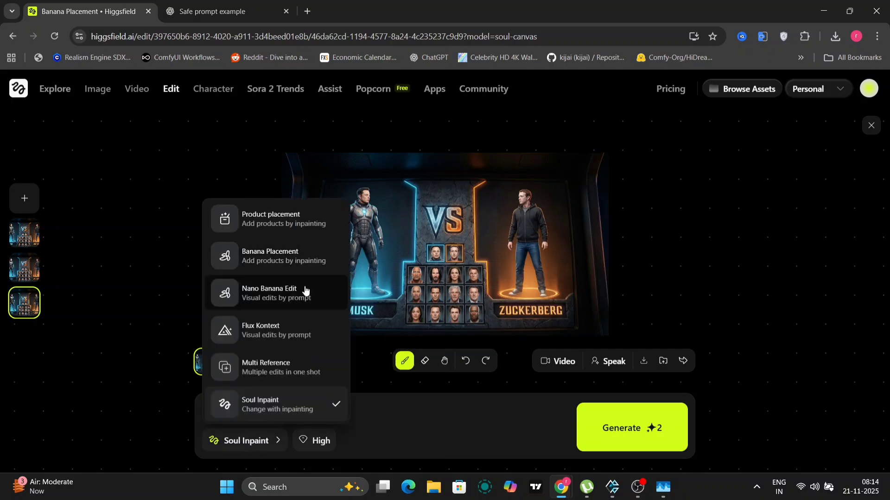
{"action": "left_click", "coordinate": [269, 293]}
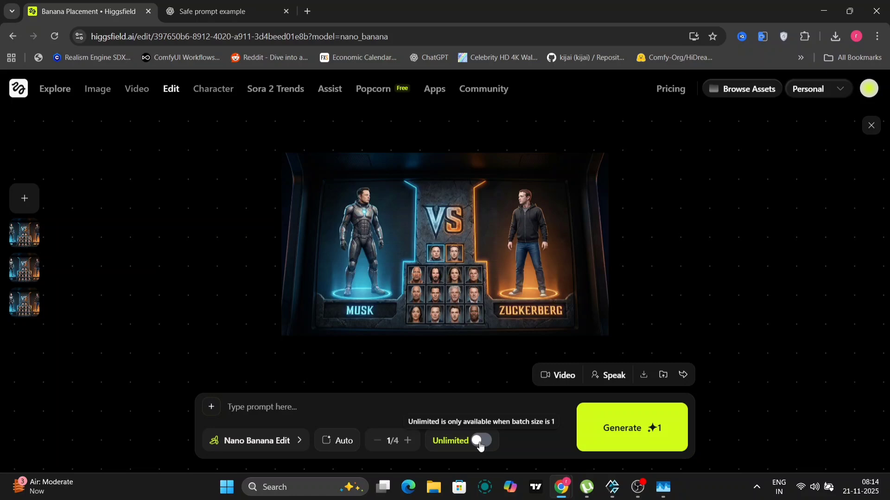
{"action": "left_click", "coordinate": [482, 441]}
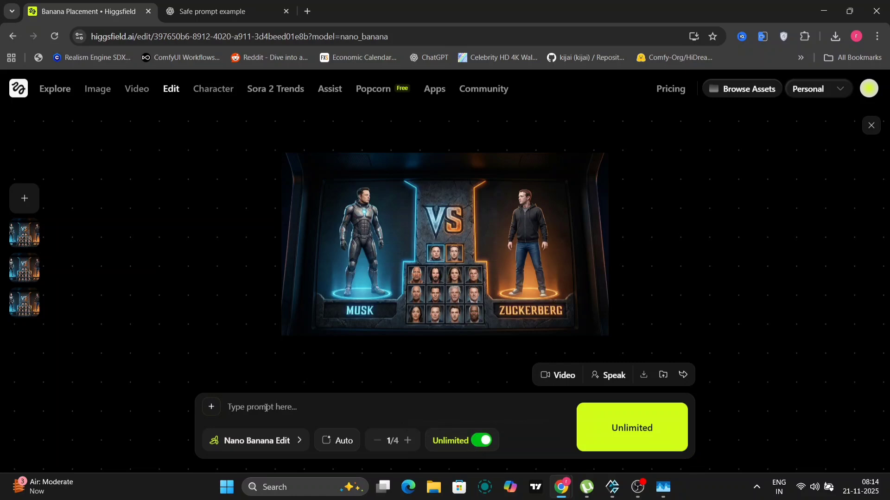
Step: Generate the edit with the prompt 'add sword in zuckerberg's Hand'
{"action": "type", "text": "a"}
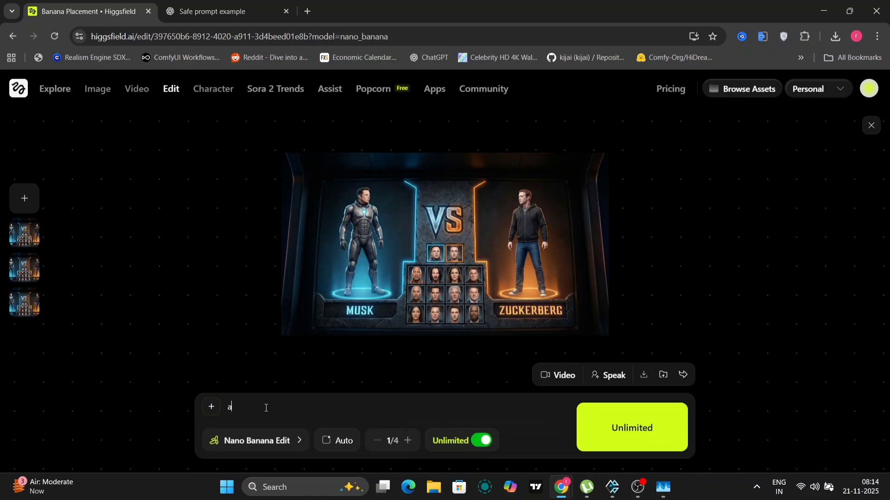
{"action": "type", "text": "dd sword in zuckerberg's Hand"}
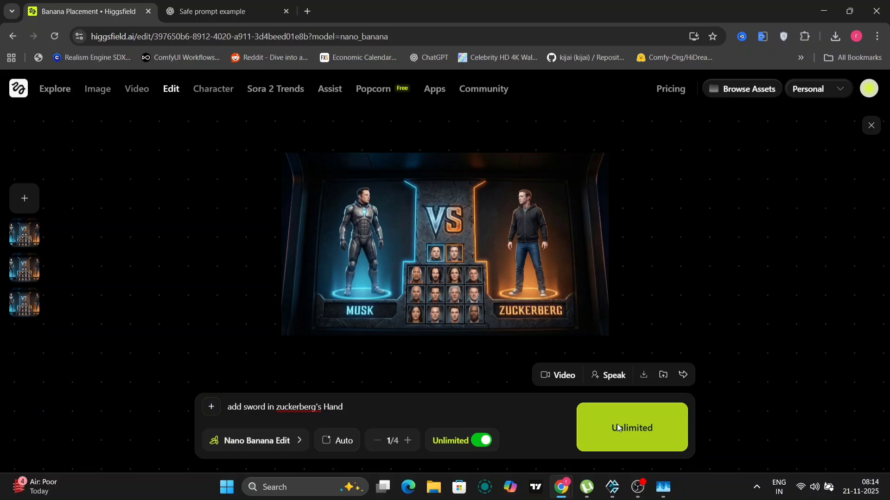
{"action": "left_click", "coordinate": [632, 428]}
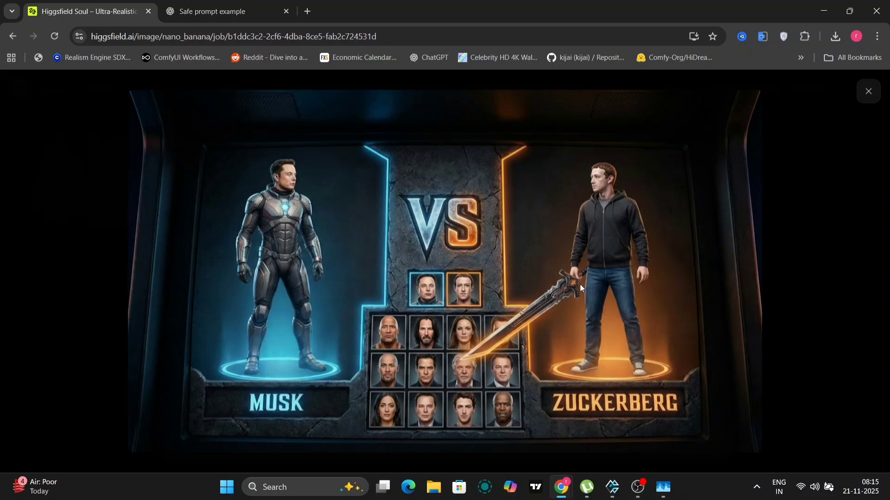
Step: Produce and download the red-sword version, then start uploading a reference image
{"action": "left_click", "coordinate": [868, 91]}
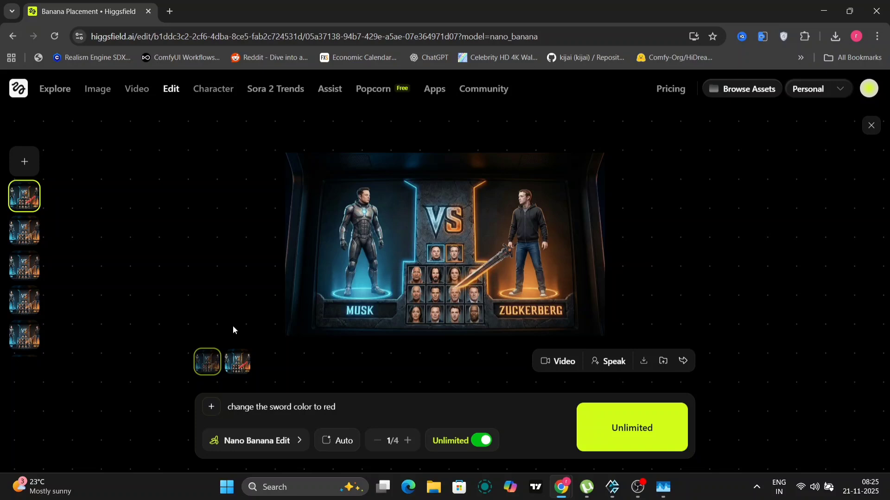
{"action": "left_click", "coordinate": [237, 361]}
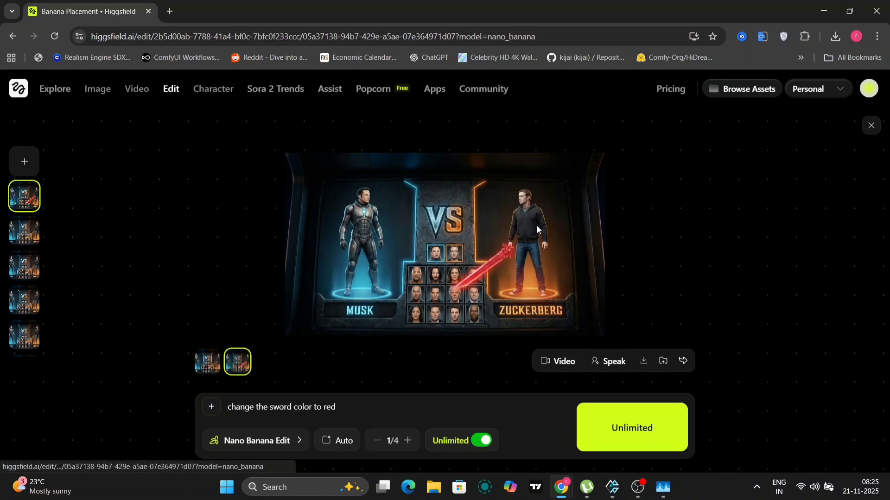
{"action": "mouse_move", "coordinate": [543, 313]}
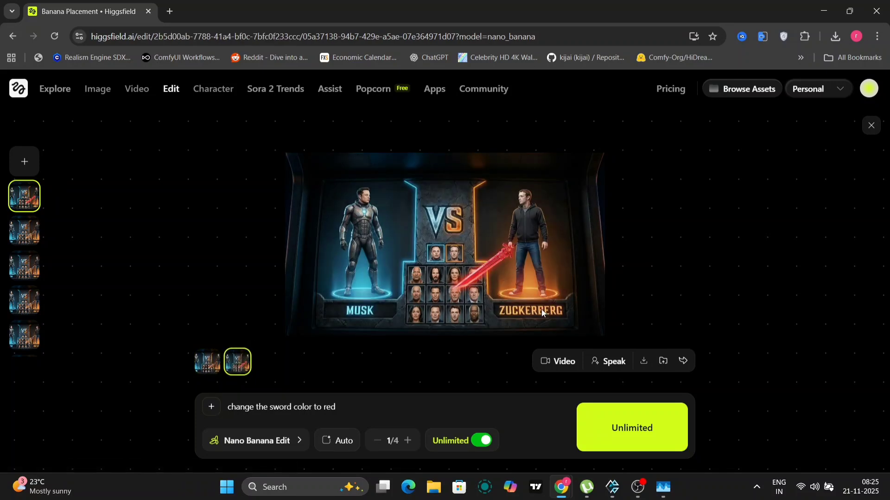
{"action": "mouse_move", "coordinate": [643, 360]}
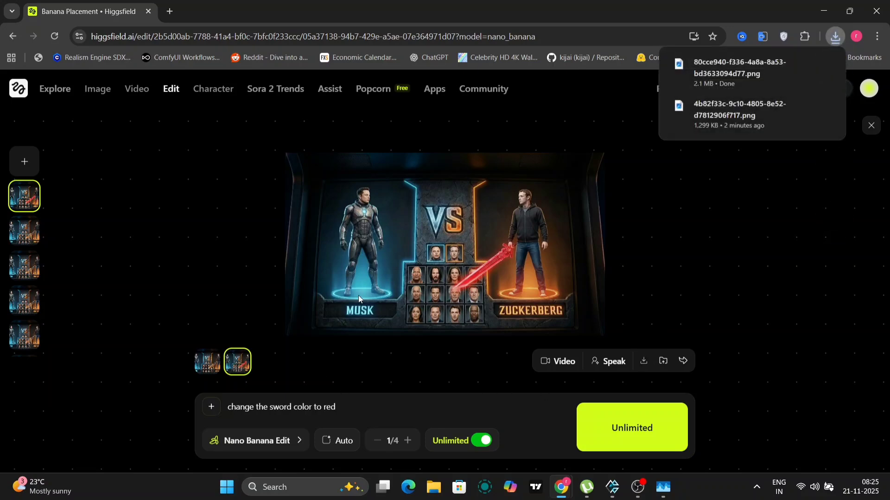
{"action": "left_click", "coordinate": [98, 89]}
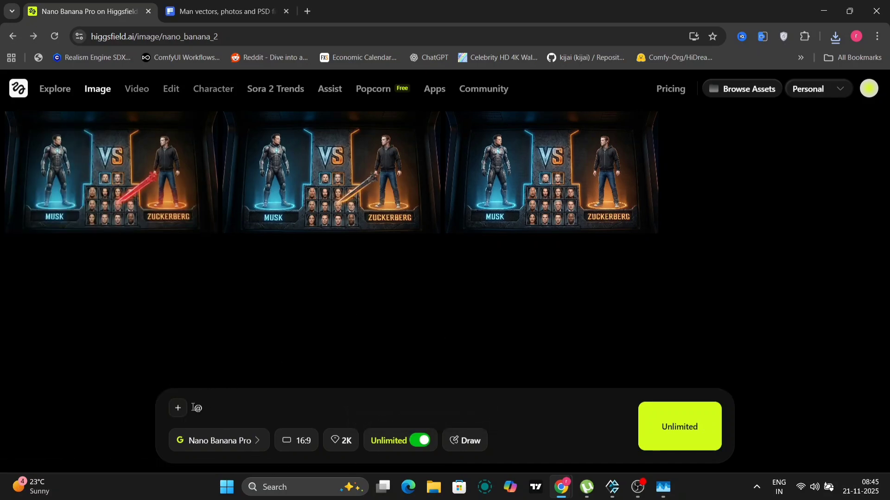
{"action": "left_click", "coordinate": [178, 408]}
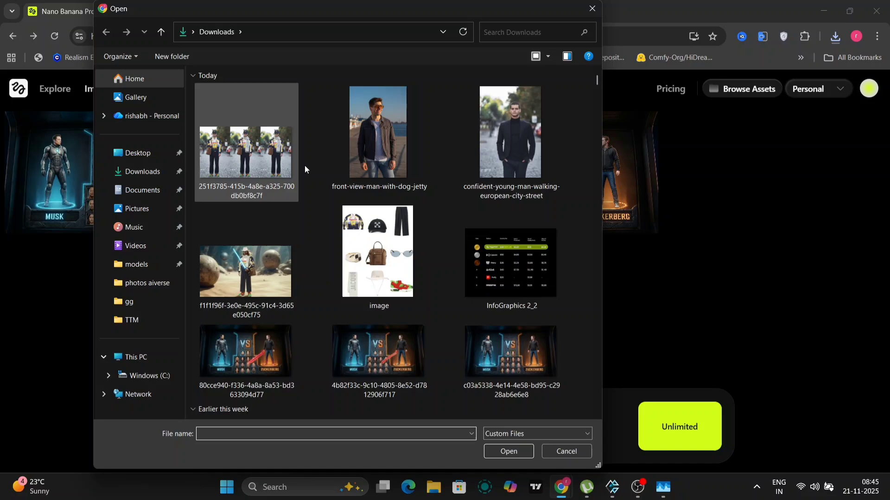
Step: Attach the city-street man photo and clothing collage, with a prompt to swap in the hat, jeans and glasses
{"action": "left_click", "coordinate": [510, 131]}
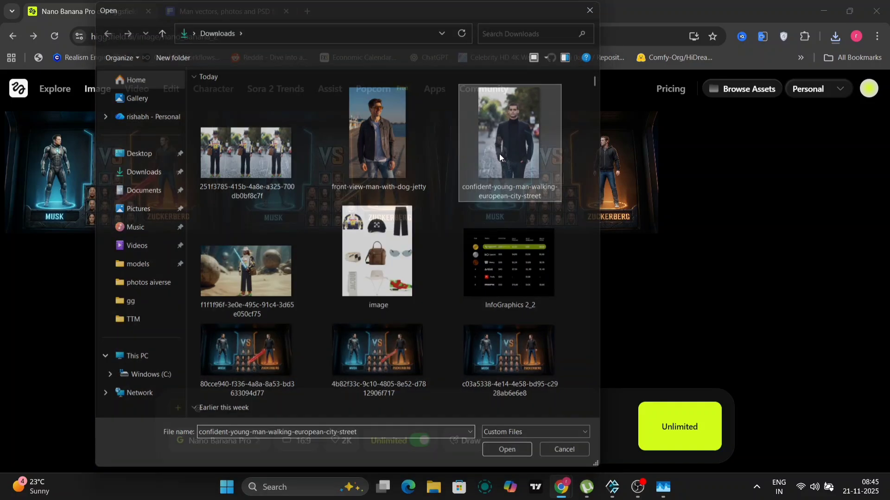
{"action": "left_click", "coordinate": [506, 450]}
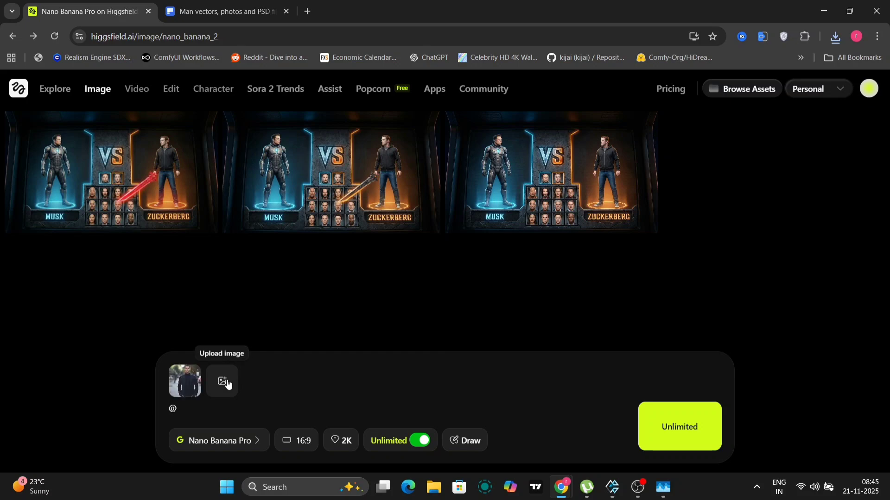
{"action": "left_click", "coordinate": [222, 382]}
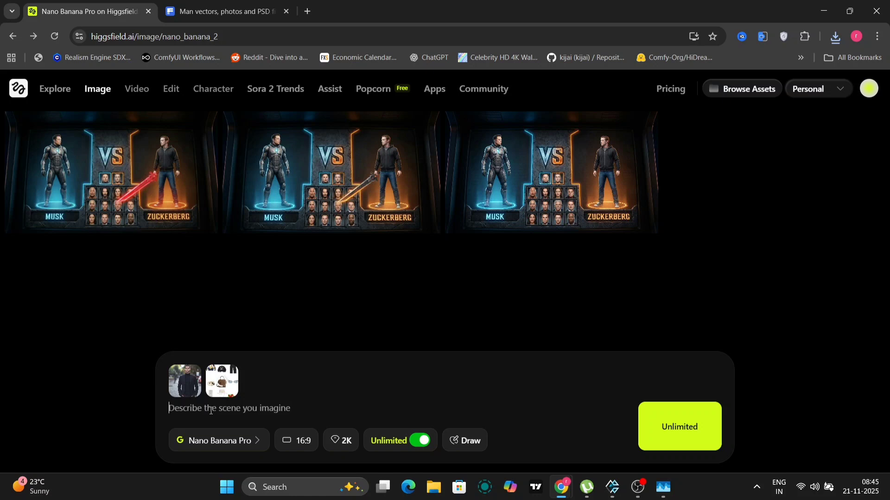
{"action": "type", "text": "change the clothes from this guys and replace it with all this hat,jeans,glasses and all"}
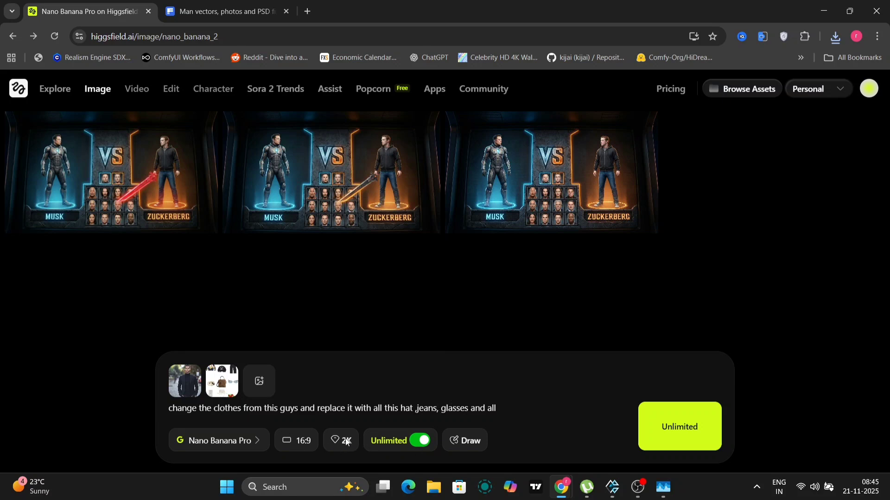
Step: Set the output aspect ratio to a tall 9:16 portrait
{"action": "left_click", "coordinate": [297, 441]}
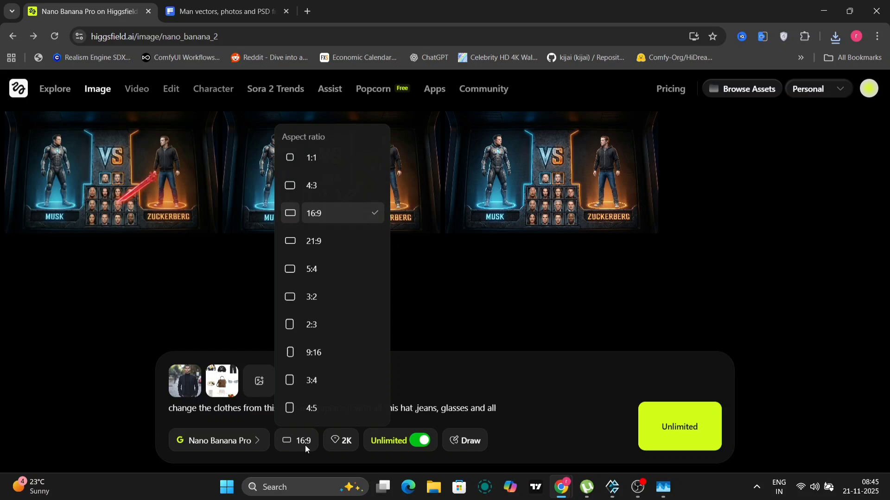
{"action": "left_click", "coordinate": [313, 352]}
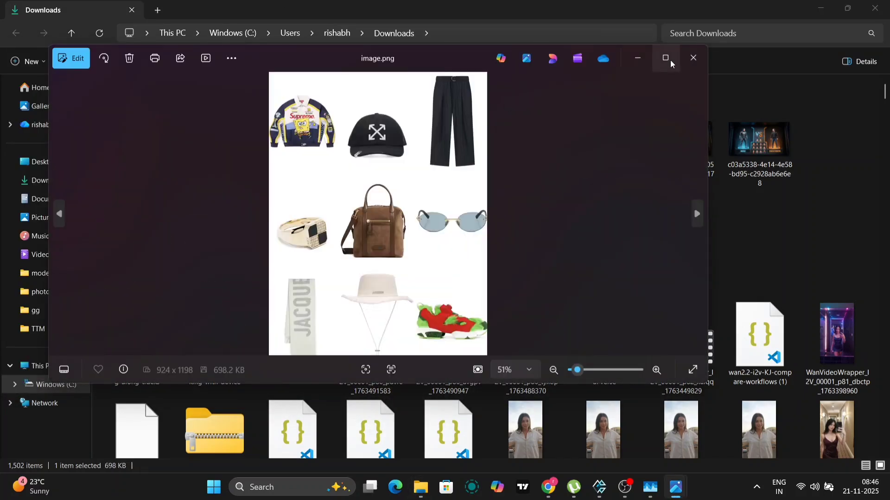
Step: Maximize the Photos window showing the clothing collage
{"action": "left_click", "coordinate": [665, 58]}
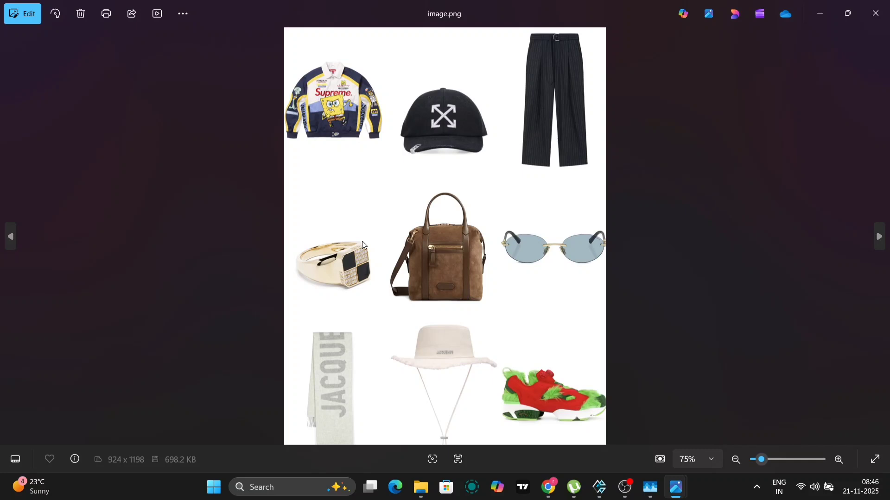
{"action": "mouse_move", "coordinate": [549, 344]}
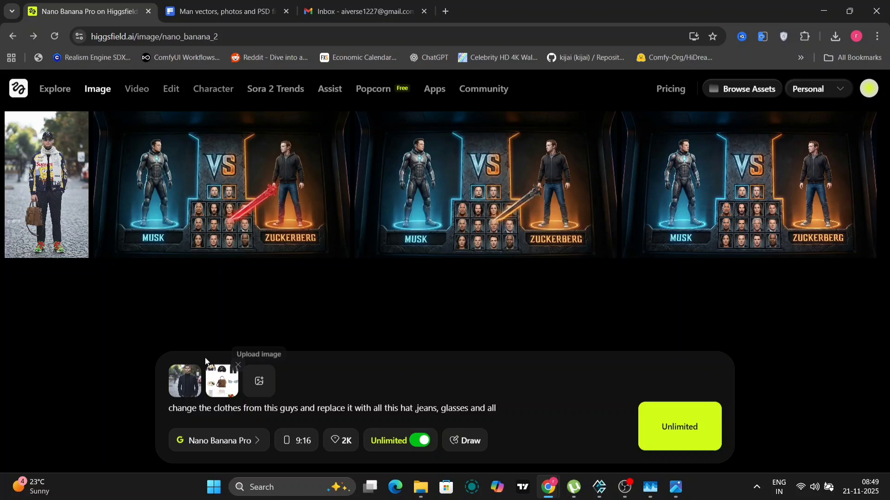
Step: Download the outfit-swapped result and view it in Windows Photos
{"action": "left_click", "coordinate": [679, 427]}
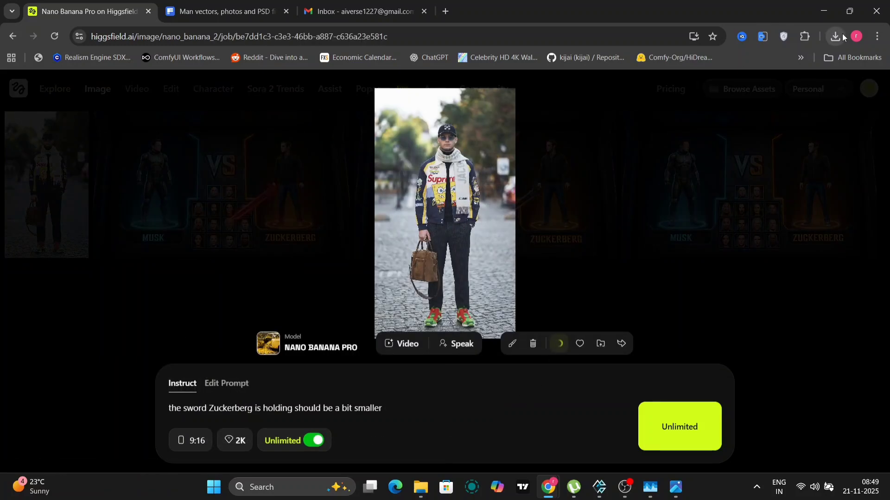
{"action": "left_click", "coordinate": [834, 36]}
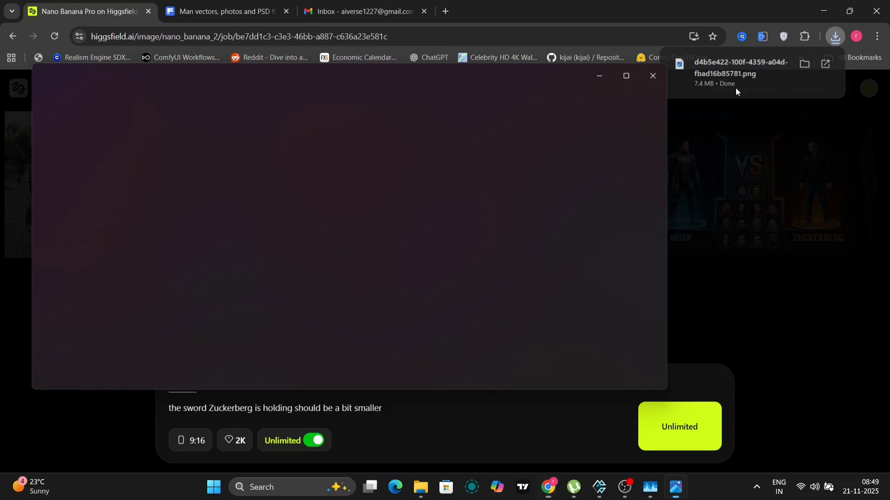
{"action": "left_click", "coordinate": [741, 69]}
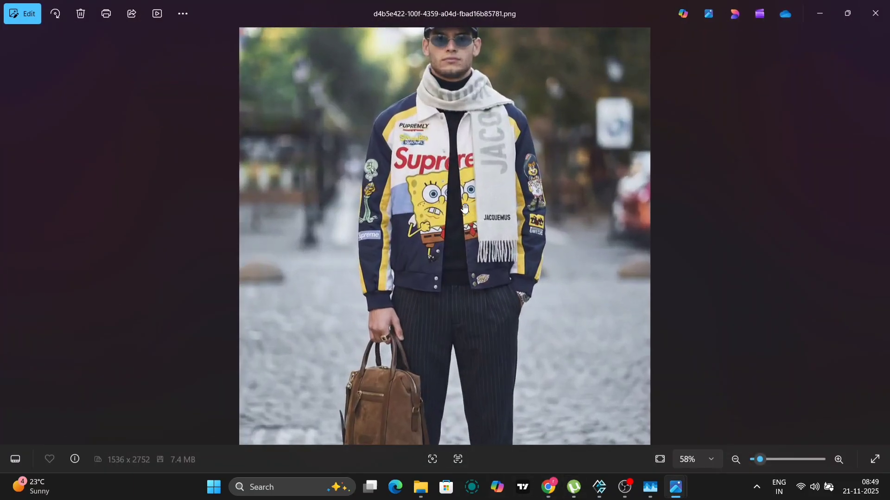
{"action": "mouse_move", "coordinate": [676, 487]}
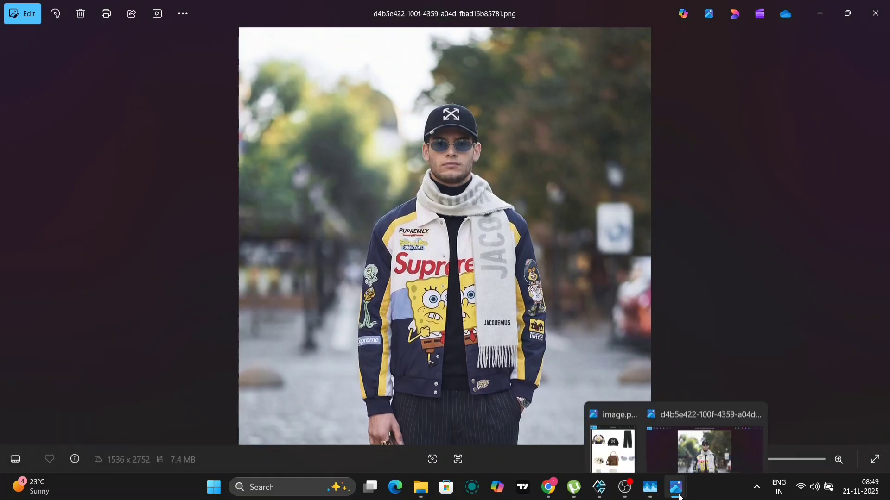
Step: Compare the result beside the clothing collage, then close the reference photo of the man
{"action": "left_click", "coordinate": [612, 451]}
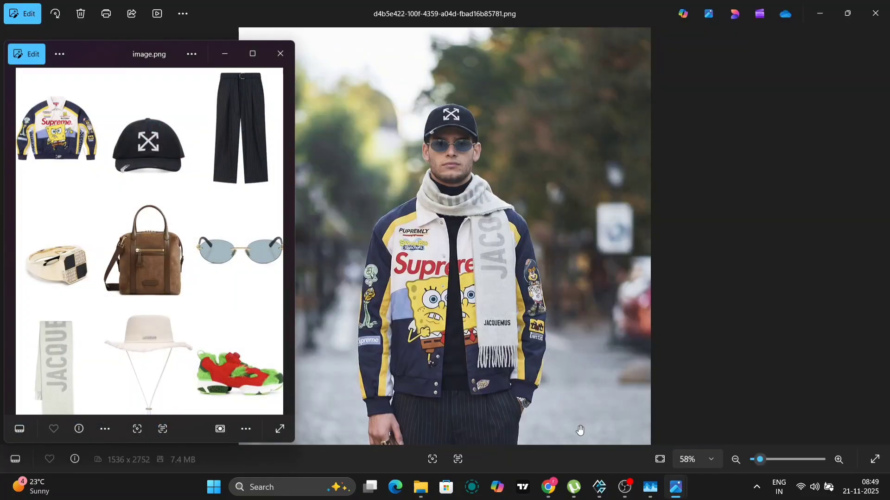
{"action": "left_click", "coordinate": [279, 54]}
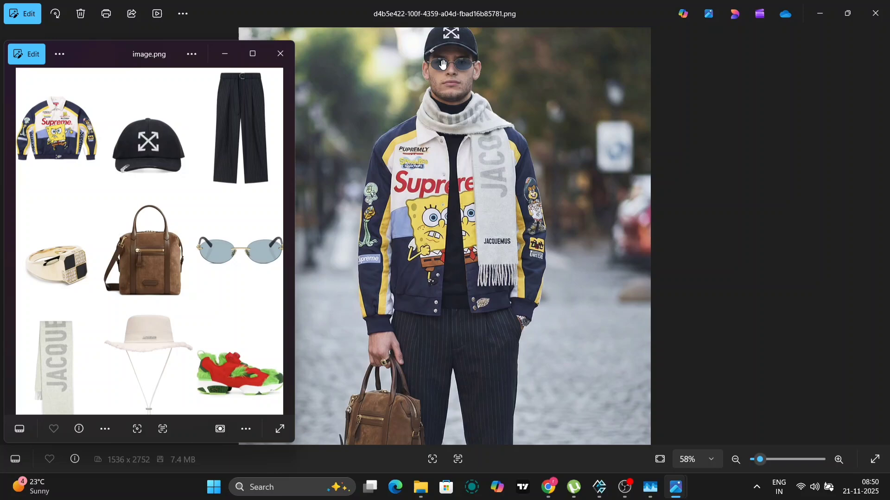
{"action": "mouse_move", "coordinate": [124, 315]}
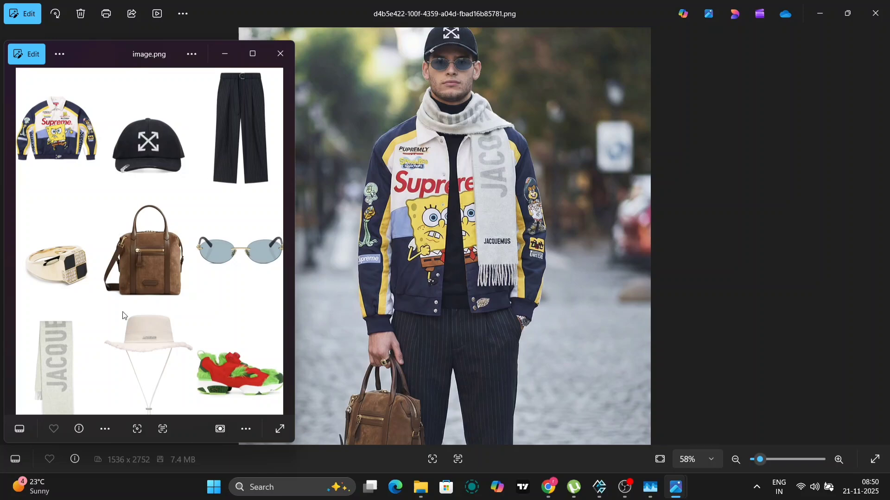
{"action": "mouse_move", "coordinate": [236, 385]}
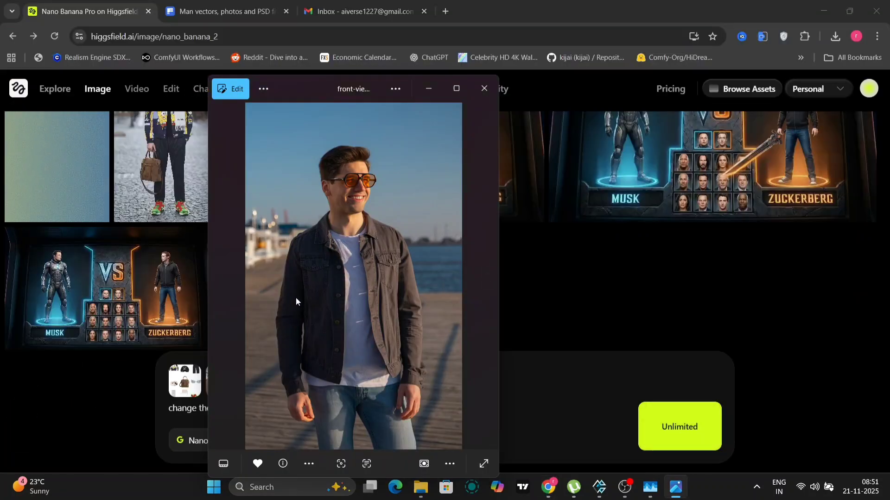
{"action": "left_click", "coordinate": [484, 88]}
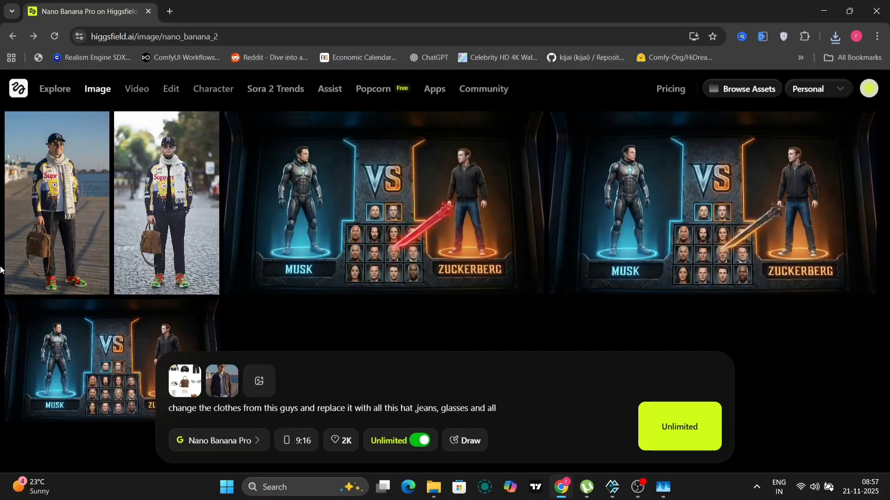
Step: Inspect the outfit-swapped result up close and compare with the original photo of the man
{"action": "left_click", "coordinate": [57, 202]}
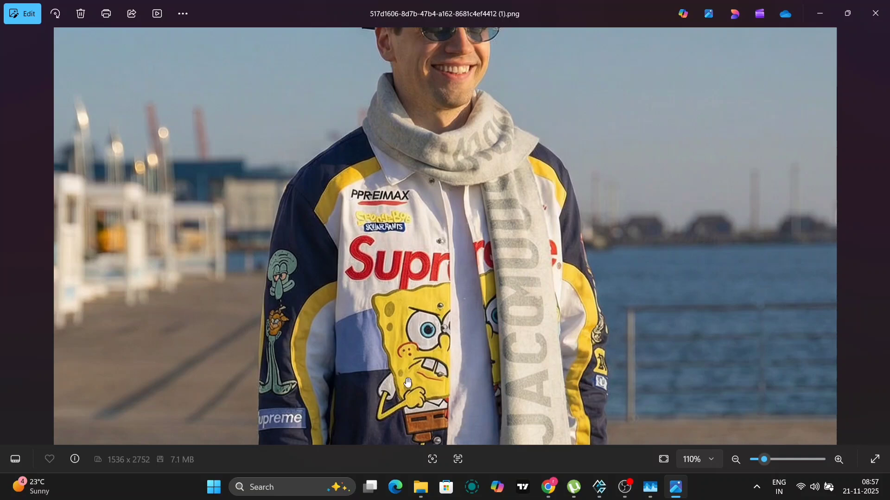
{"action": "scroll", "scroll_direction": "down", "scroll_amount": 3}
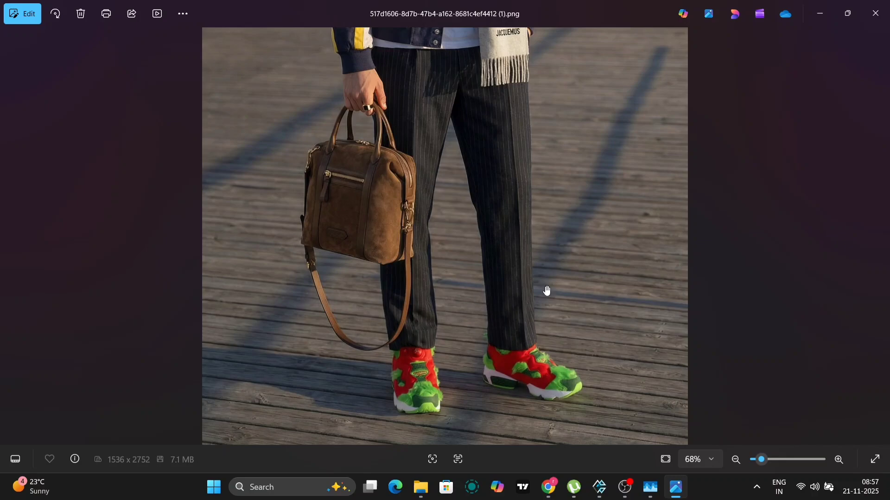
{"action": "left_click", "coordinate": [547, 487]}
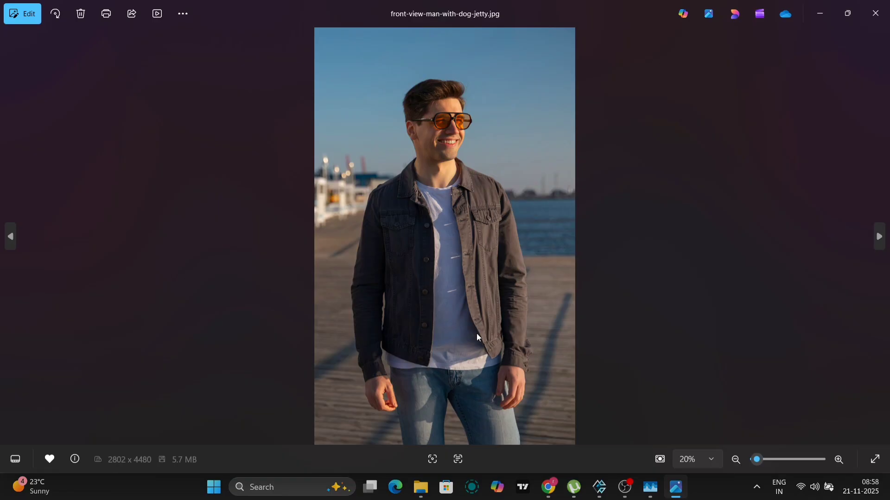
{"action": "mouse_move", "coordinate": [875, 13]}
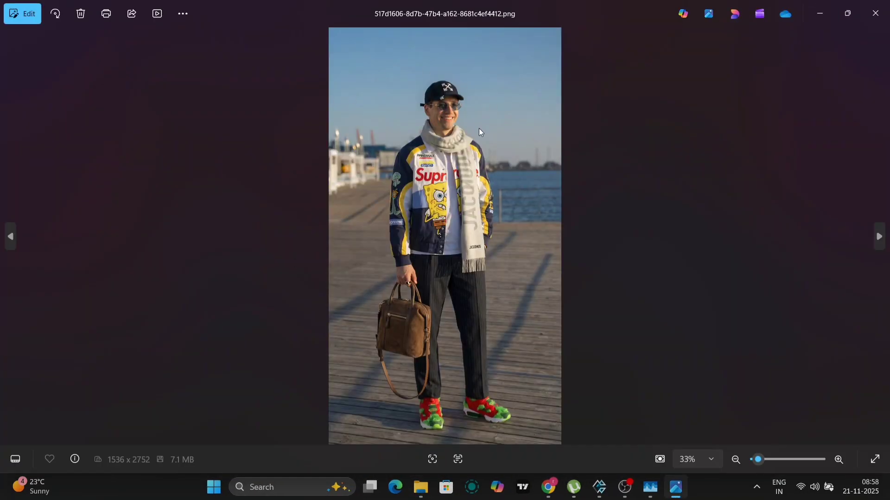
Step: Attach the thali dish photo as Higgsfield's new reference image
{"action": "left_click", "coordinate": [879, 236]}
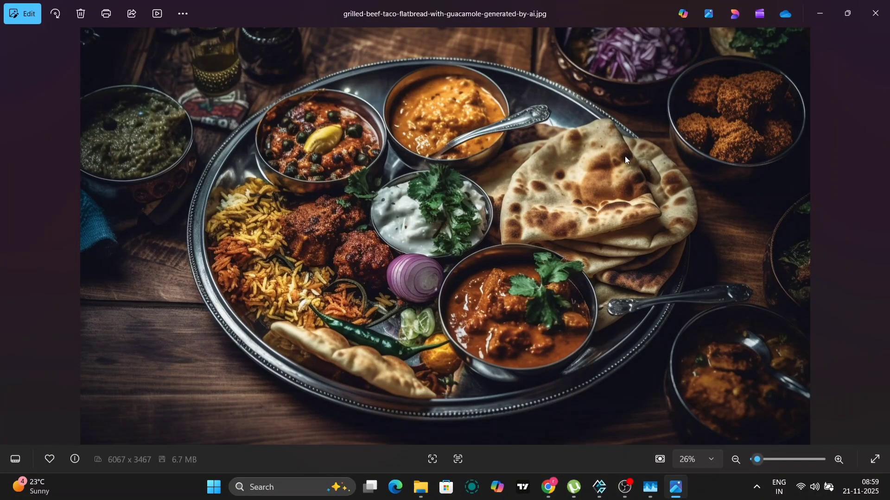
{"action": "left_click", "coordinate": [547, 487]}
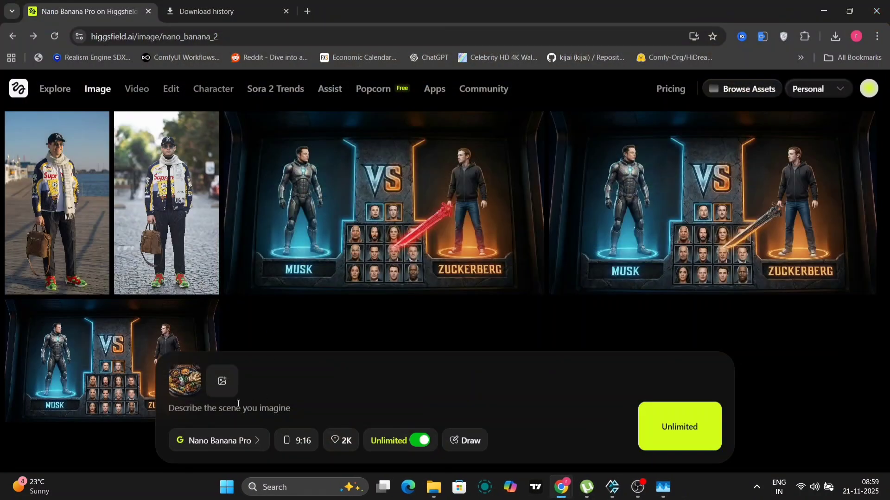
Step: Generate a 16:9 image of all the dish's ingredients labelled with names and quantities, and download it
{"action": "type", "text": "show me a photo of all the ingredients for this dish, labeled with names and quantities"}
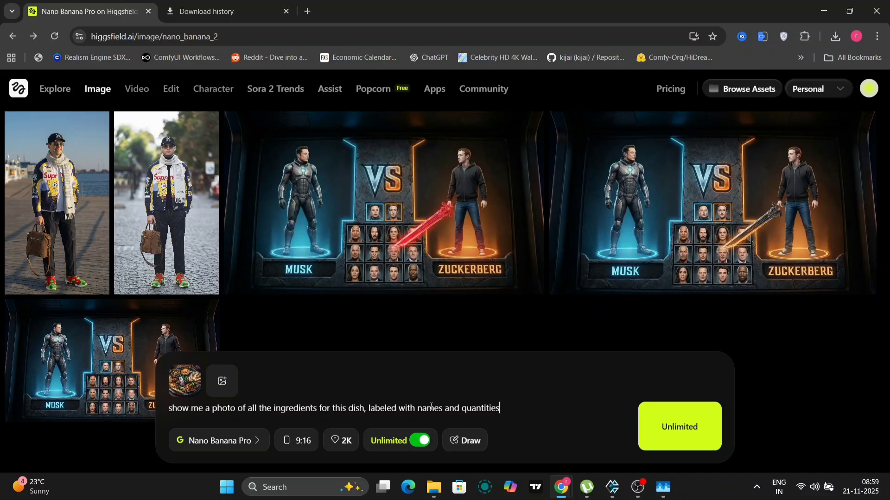
{"action": "mouse_move", "coordinate": [699, 217]}
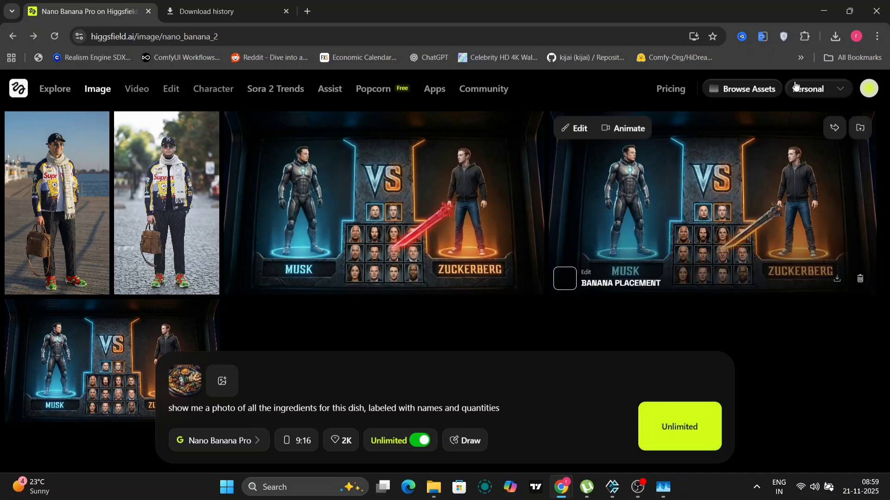
{"action": "left_click", "coordinate": [835, 36]}
{"action": "type", "text": " and show the dish as well"}
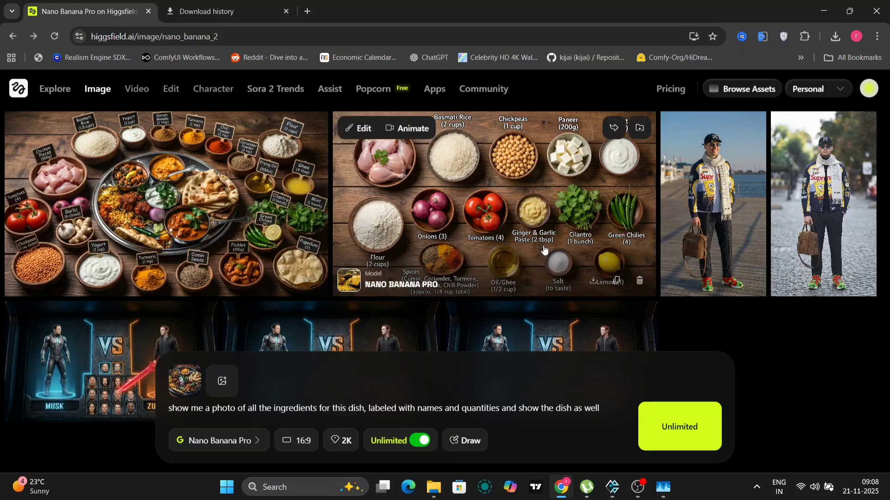
{"action": "mouse_move", "coordinate": [549, 175]}
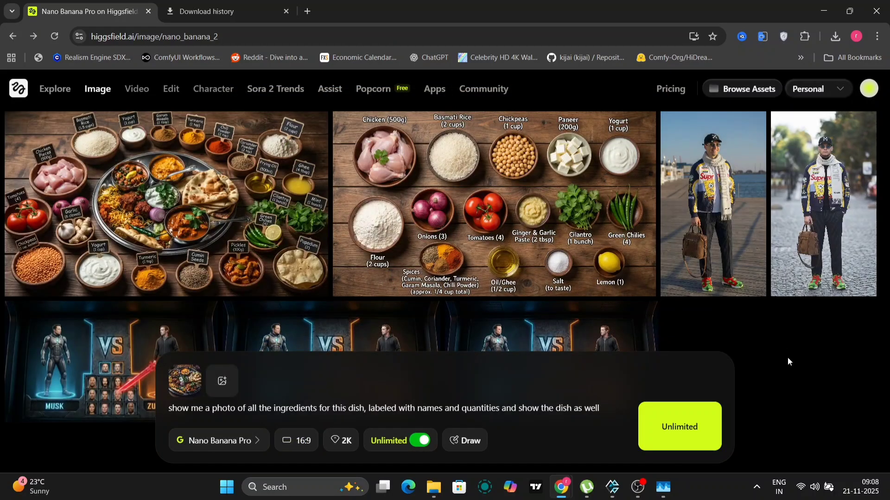
{"action": "left_click_drag", "start_coordinate": [502, 408], "coordinate": [548, 408]}
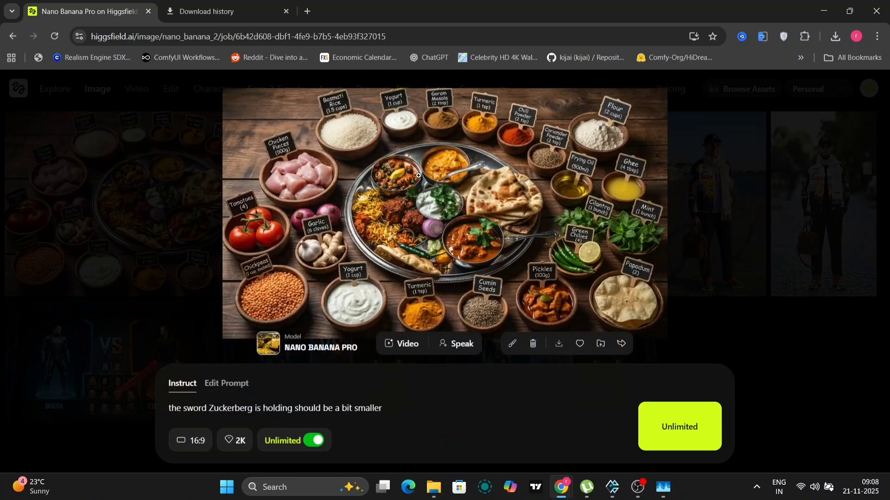
{"action": "left_click", "coordinate": [558, 344]}
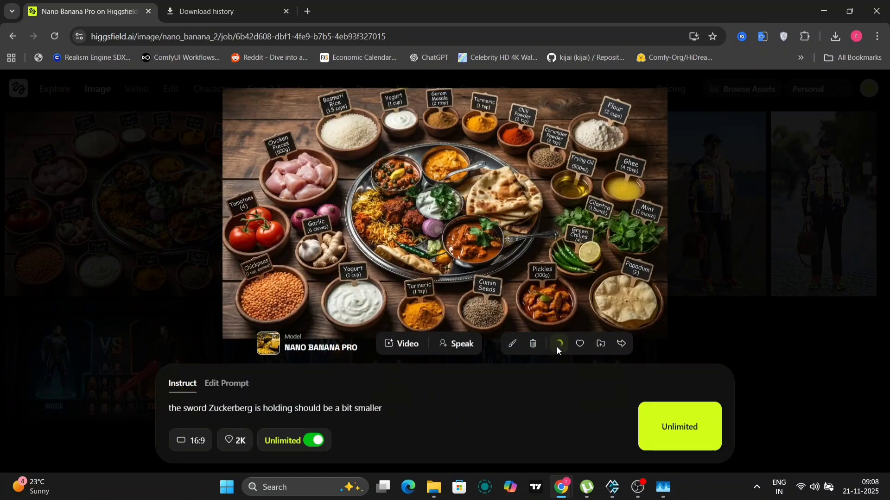
Step: View the downloaded labelled-ingredients image in Photos, then close it
{"action": "left_click", "coordinate": [558, 343]}
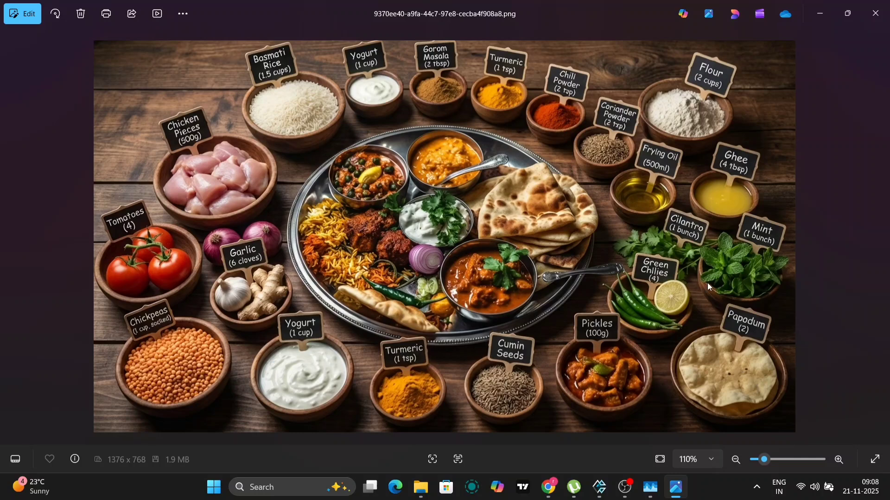
{"action": "mouse_move", "coordinate": [733, 184]}
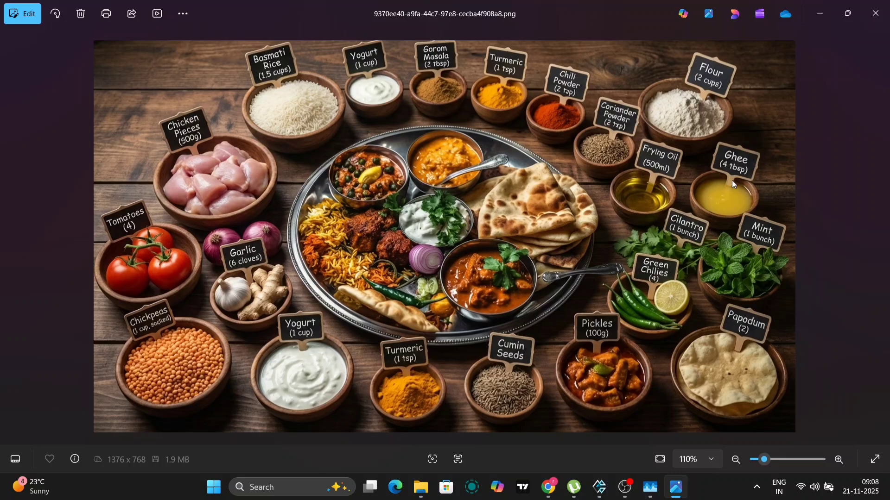
{"action": "mouse_move", "coordinate": [326, 118]}
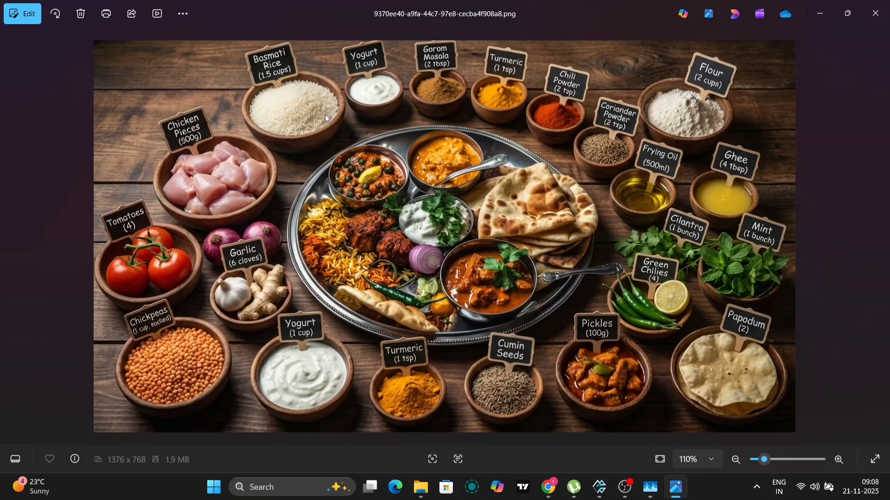
{"action": "mouse_move", "coordinate": [328, 253]}
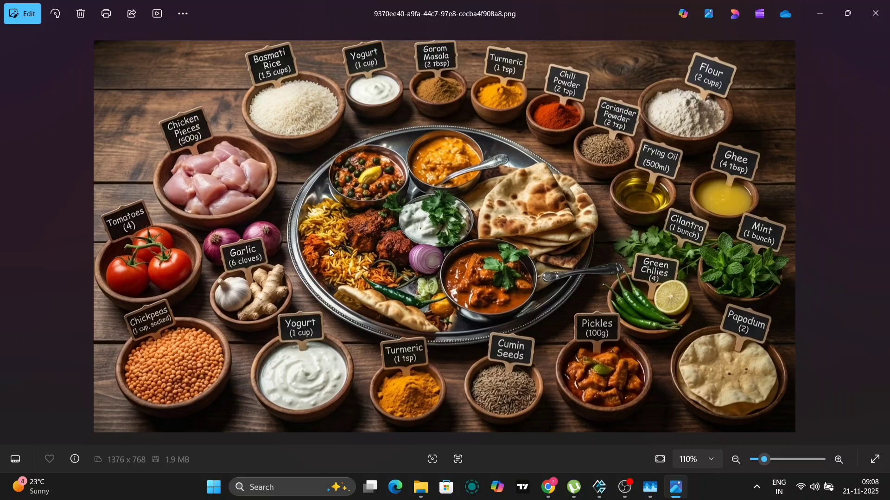
{"action": "mouse_move", "coordinate": [408, 139]}
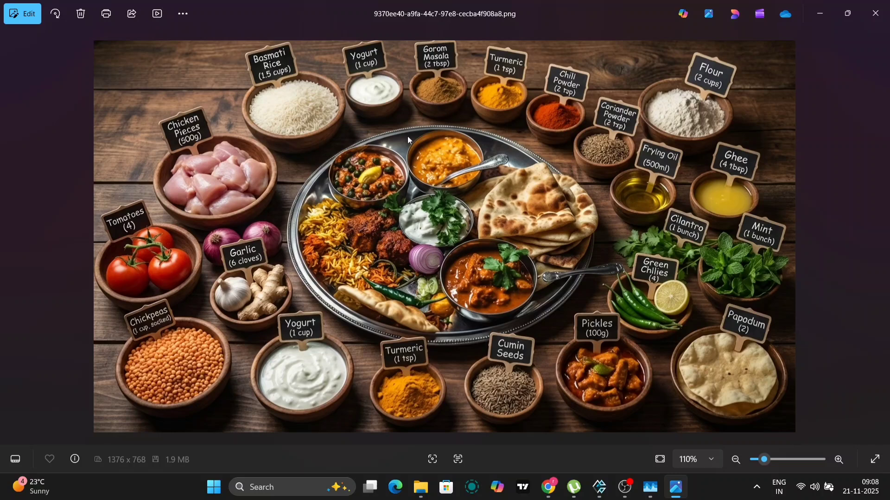
{"action": "mouse_move", "coordinate": [799, 121]}
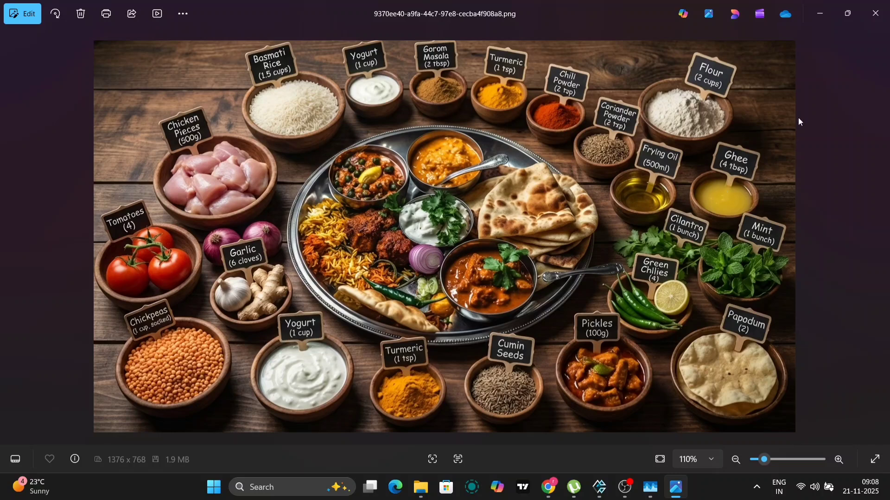
{"action": "mouse_move", "coordinate": [874, 13]}
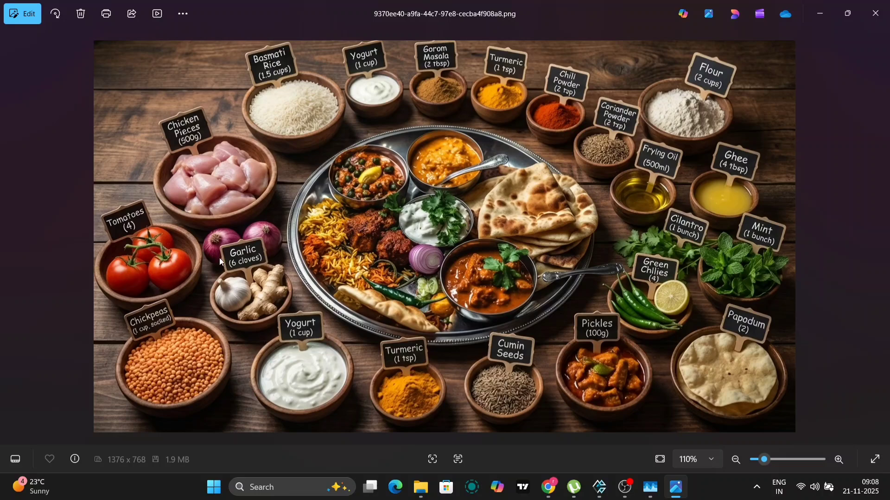
{"action": "mouse_move", "coordinate": [875, 12]}
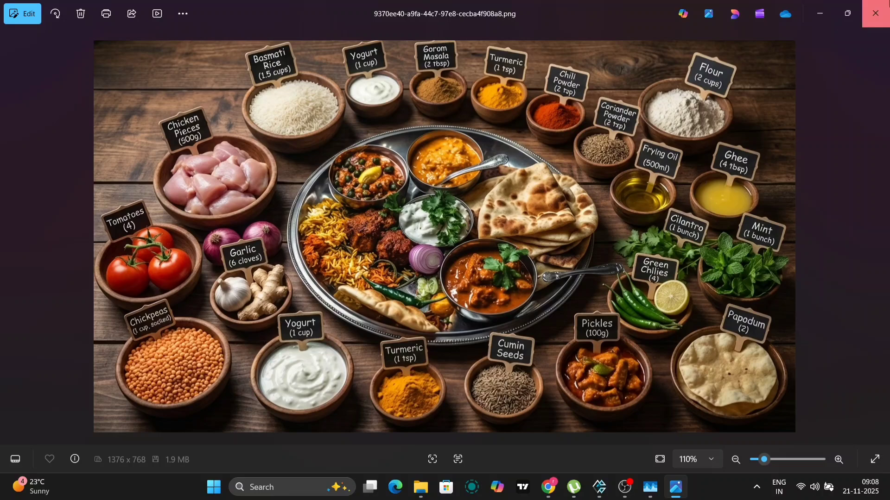
{"action": "left_click", "coordinate": [547, 488]}
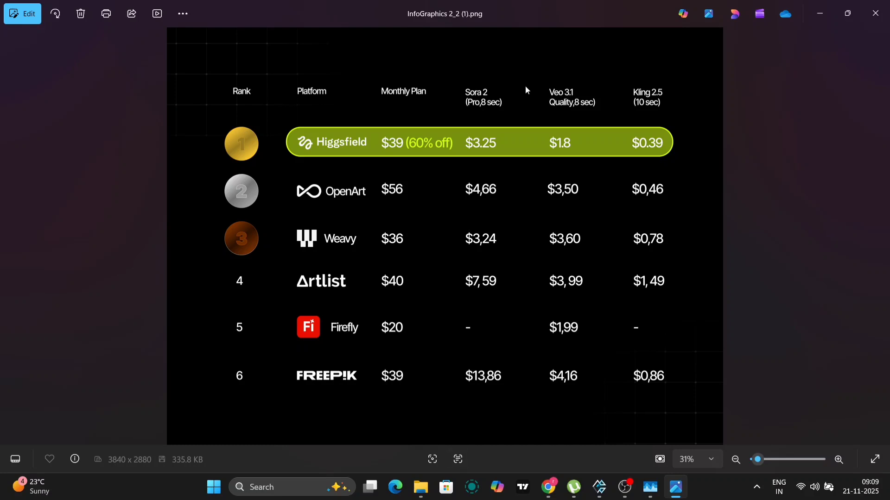
{"action": "mouse_move", "coordinate": [403, 154]}
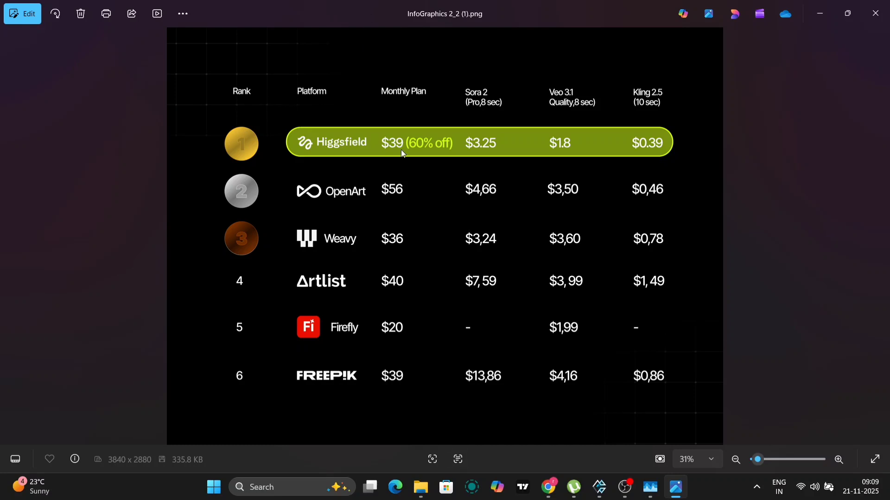
{"action": "mouse_move", "coordinate": [374, 216]}
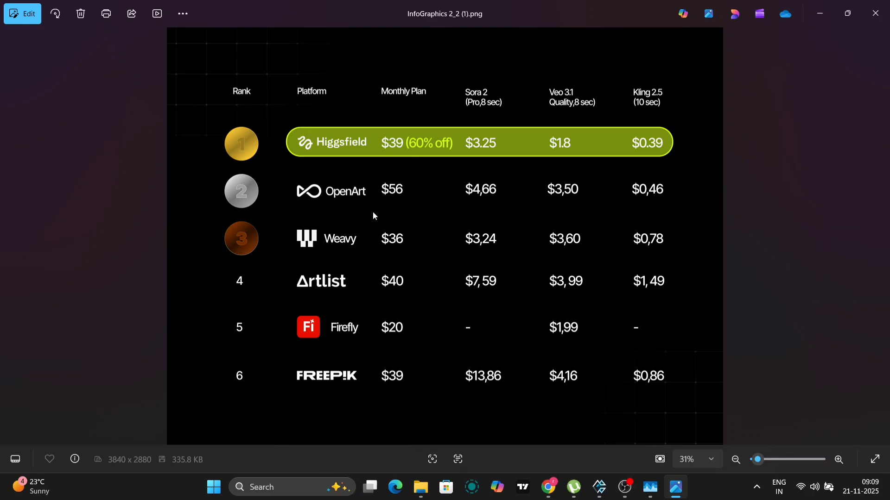
{"action": "mouse_move", "coordinate": [418, 144]}
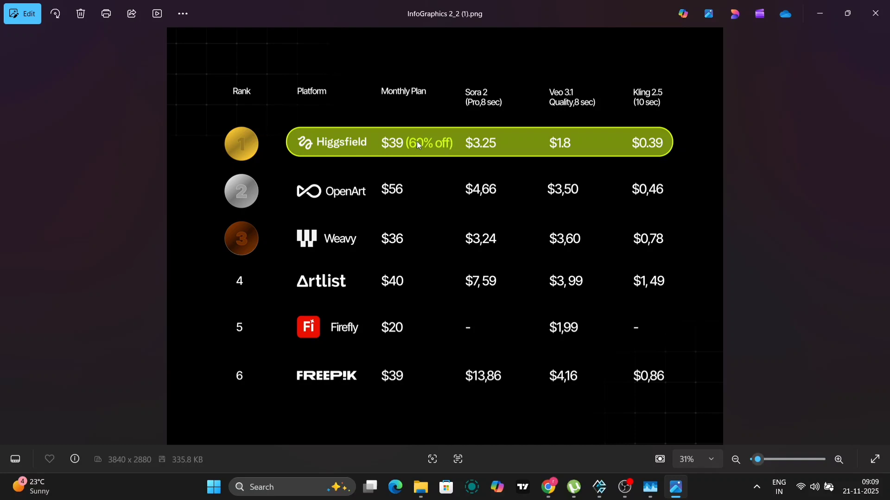
{"action": "mouse_move", "coordinate": [598, 147]}
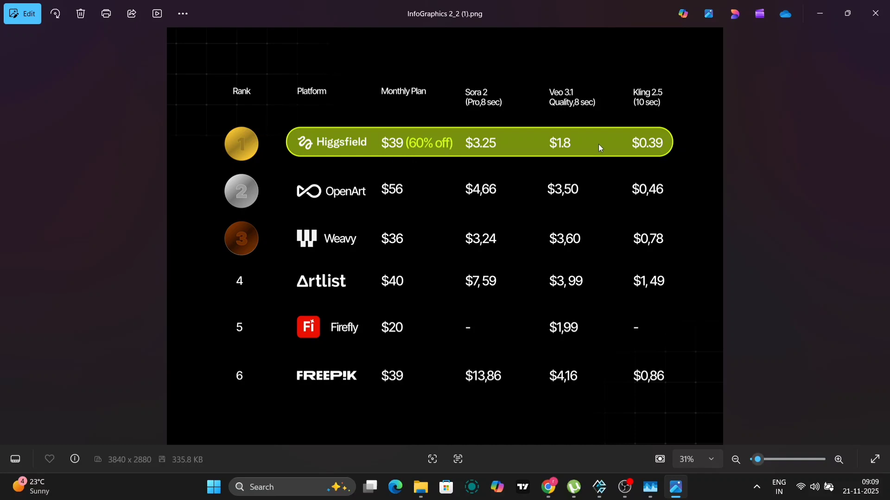
{"action": "mouse_move", "coordinate": [610, 365]}
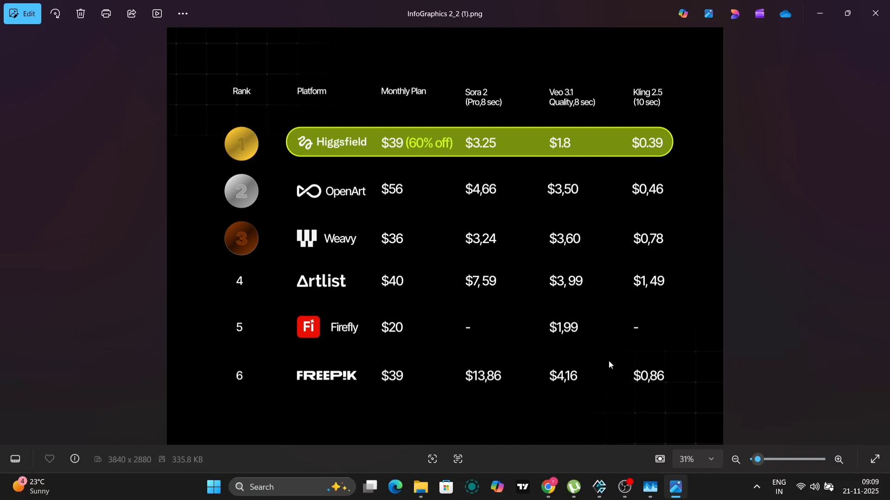
{"action": "mouse_move", "coordinate": [739, 232]}
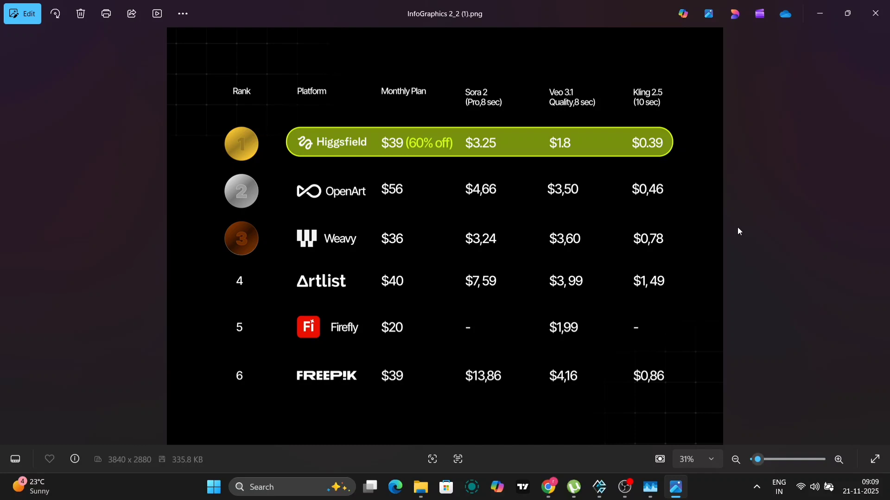